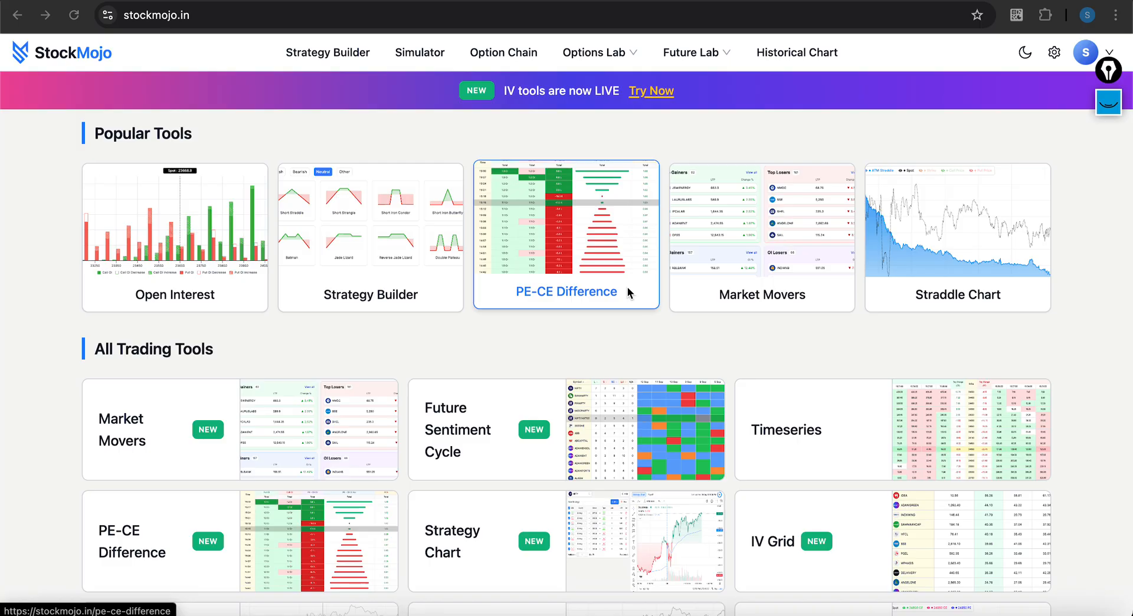
{"action": "mouse_move", "coordinate": [526, 135]}
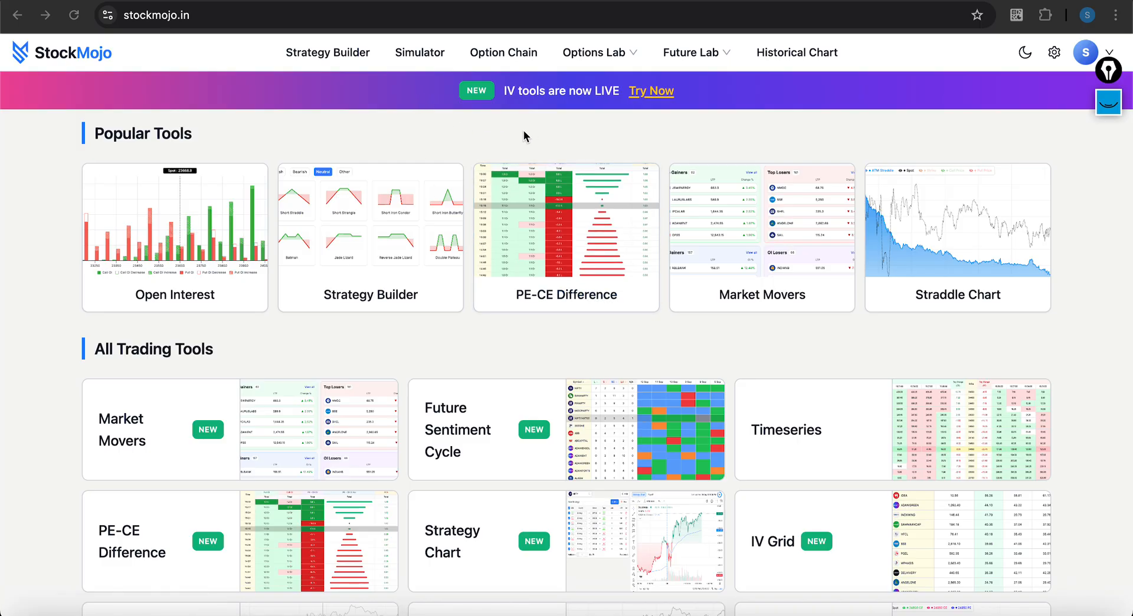
{"action": "mouse_move", "coordinate": [571, 131]}
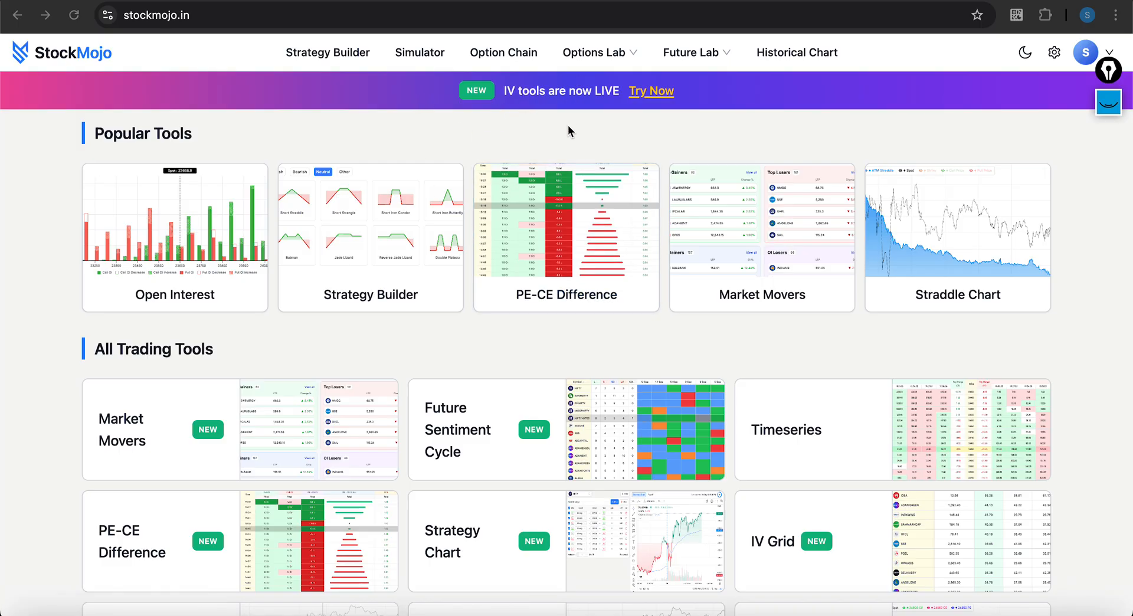
{"action": "mouse_move", "coordinate": [675, 124]}
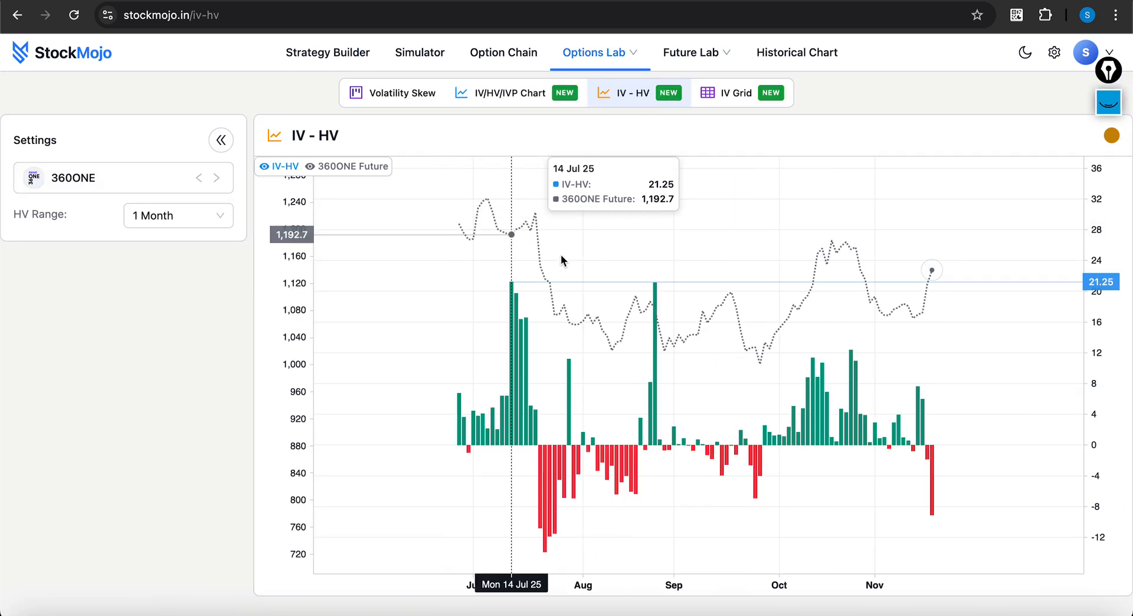
{"action": "mouse_move", "coordinate": [578, 355]}
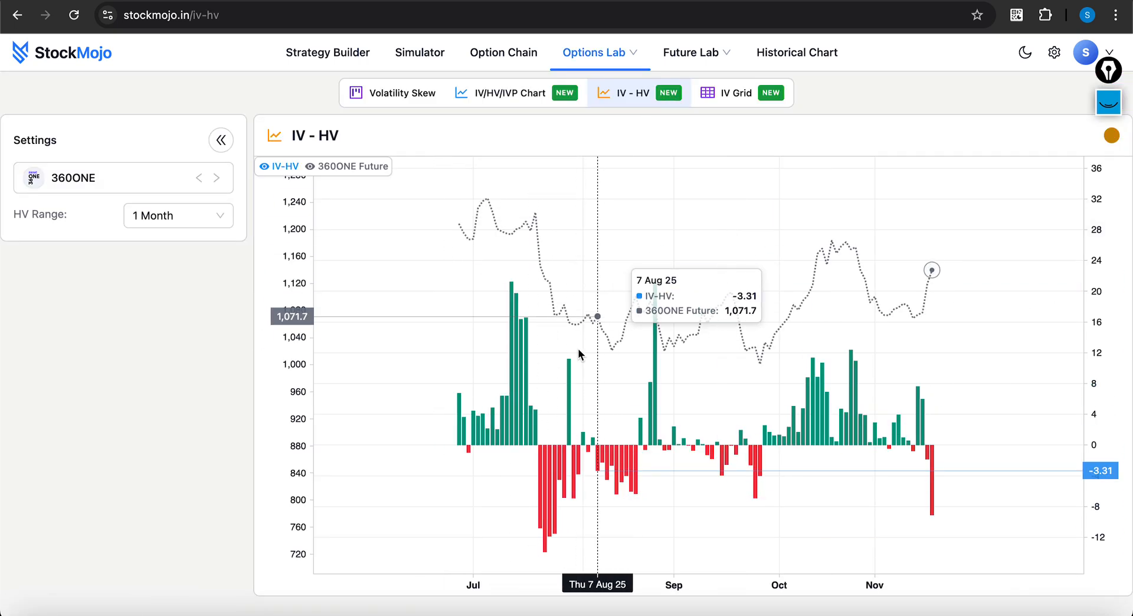
{"action": "mouse_move", "coordinate": [389, 100]}
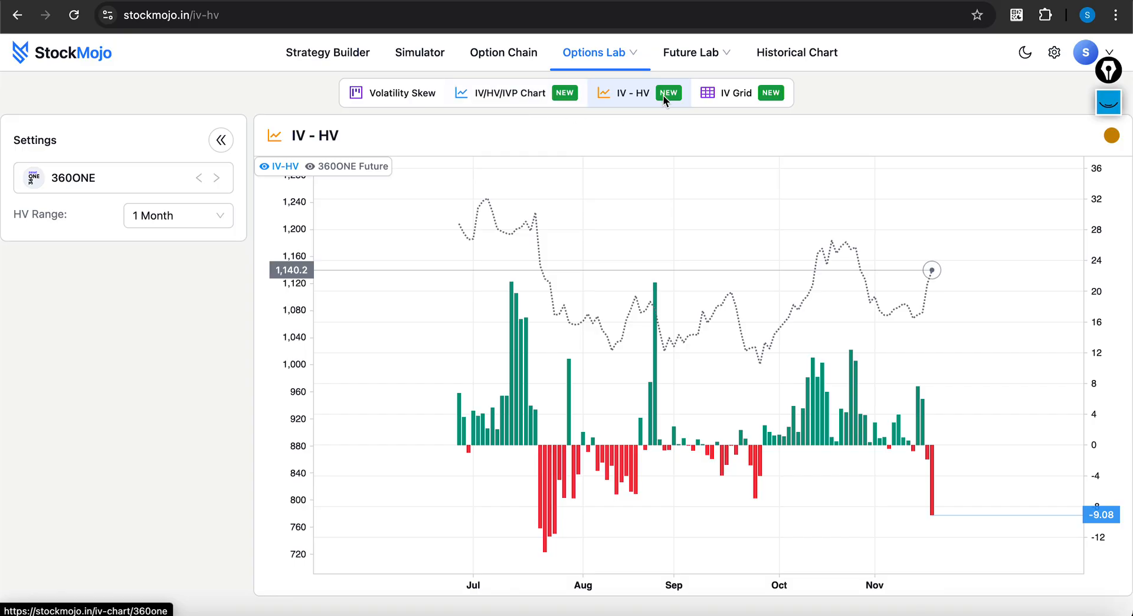
{"action": "mouse_move", "coordinate": [644, 104]}
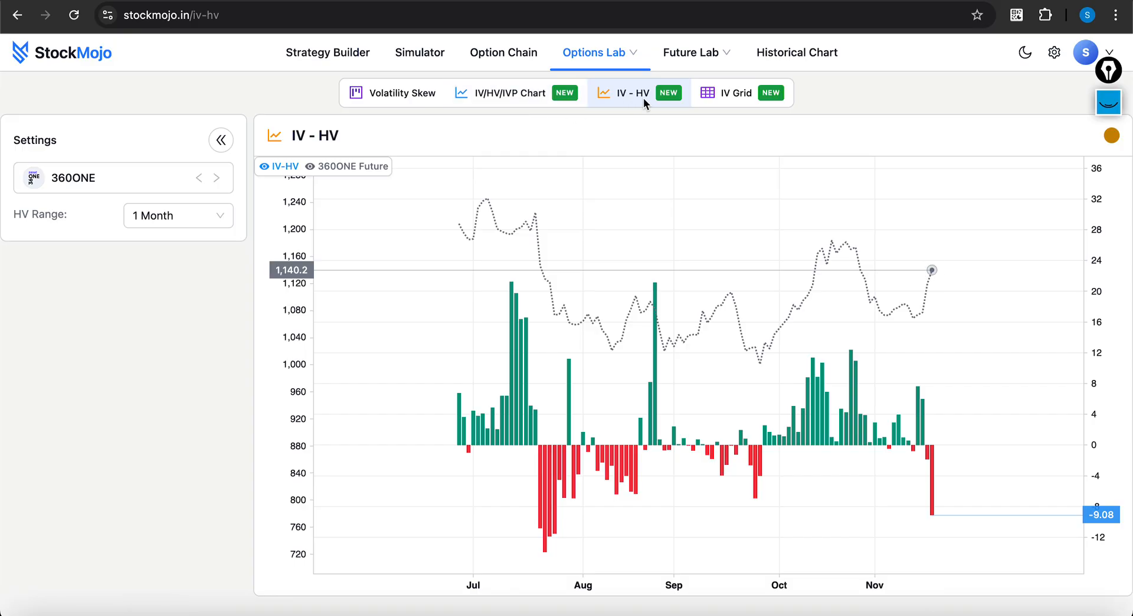
{"action": "mouse_move", "coordinate": [698, 200]}
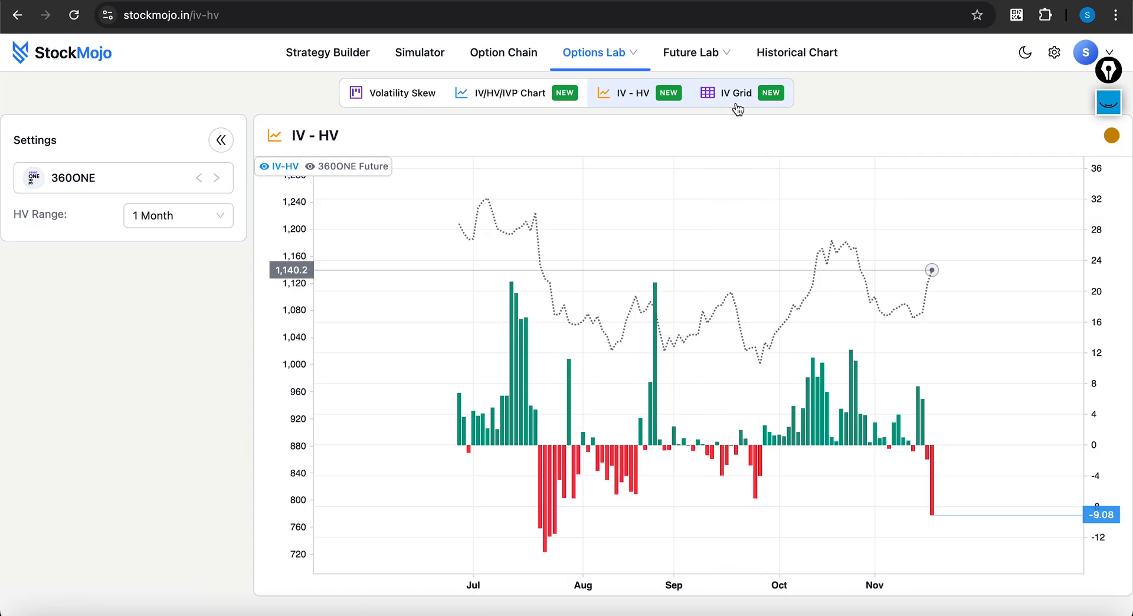
Step: Show the IV Grid of all symbols with its filter choices All, IV > HV and HV > IV listed
{"action": "left_click", "coordinate": [735, 92]}
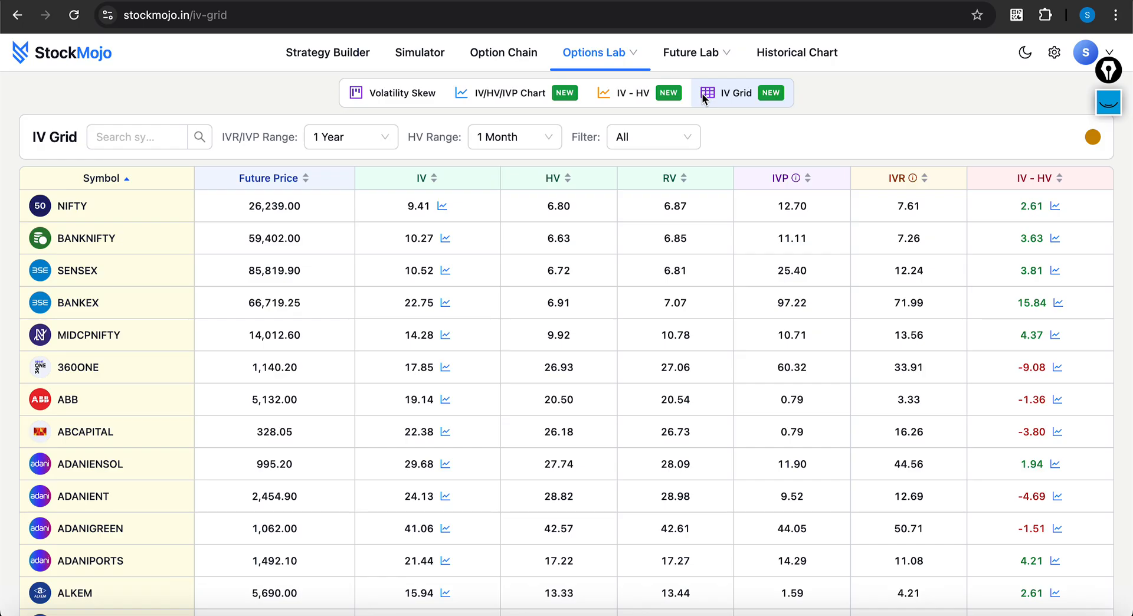
{"action": "mouse_move", "coordinate": [124, 449]}
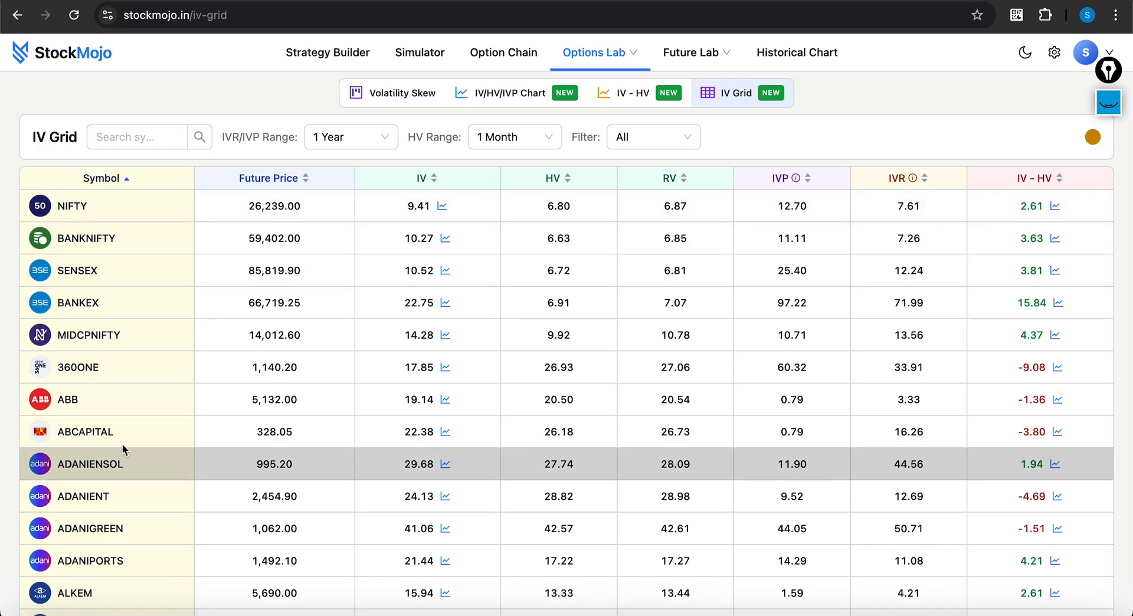
{"action": "mouse_move", "coordinate": [175, 564]}
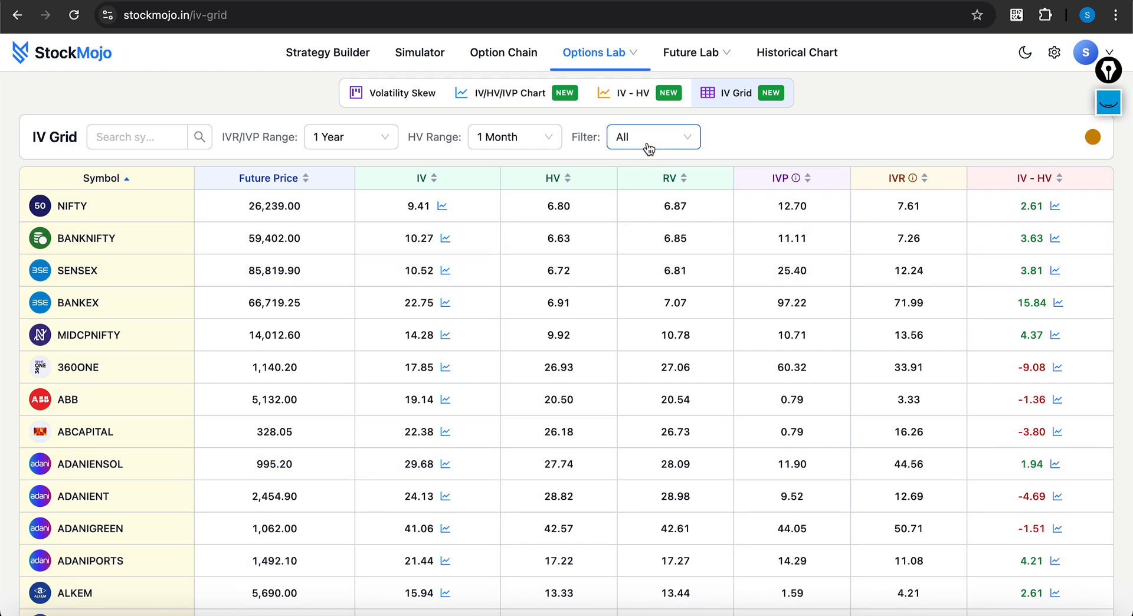
{"action": "left_click", "coordinate": [651, 137]}
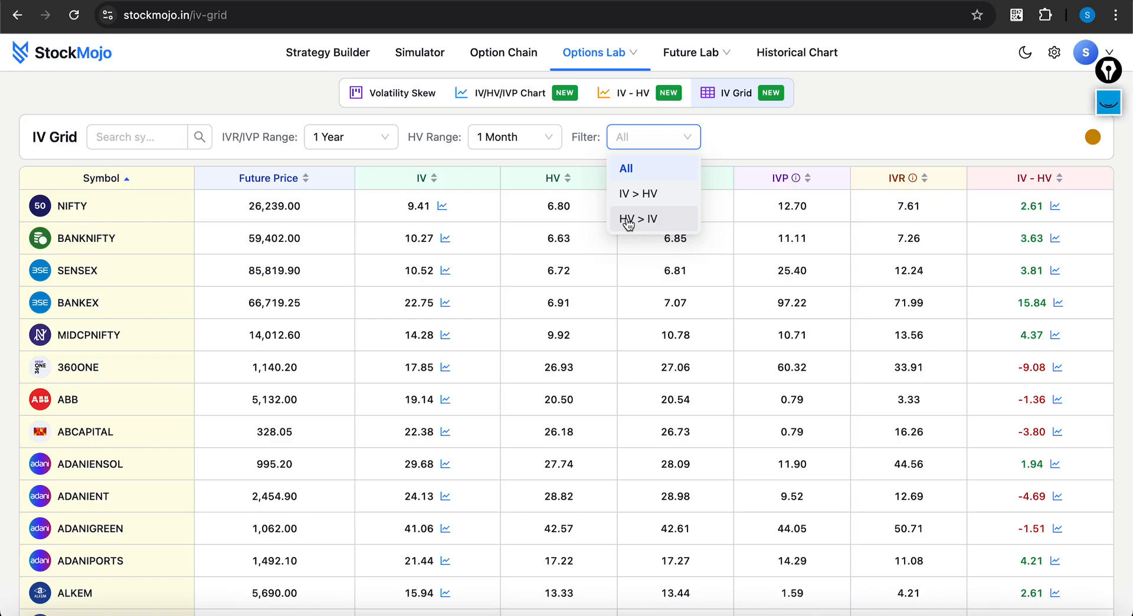
{"action": "mouse_move", "coordinate": [640, 220]}
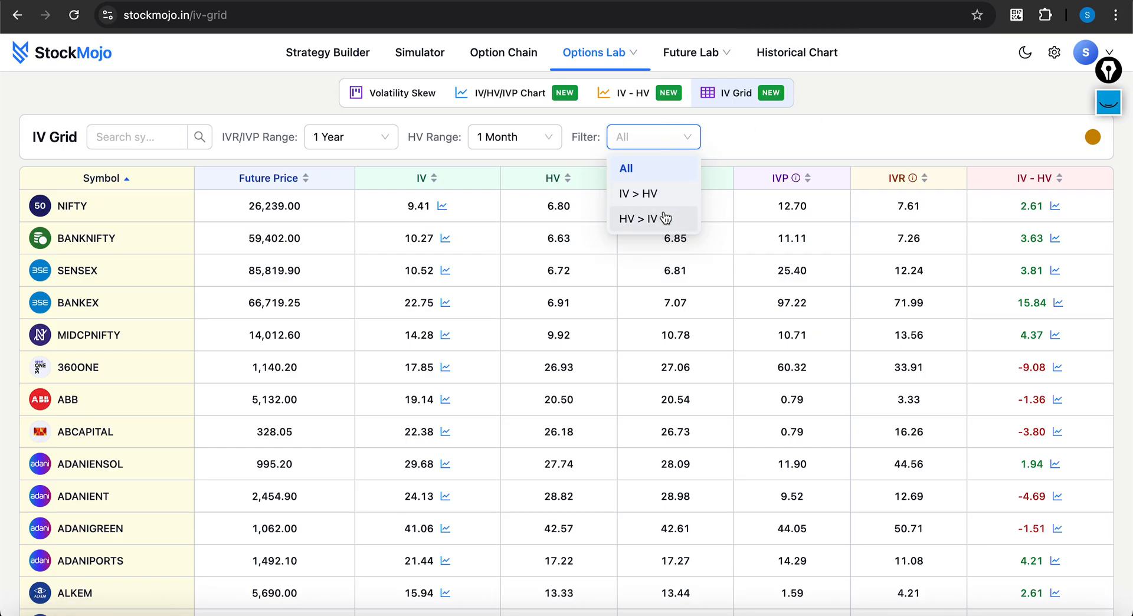
{"action": "mouse_move", "coordinate": [658, 227]}
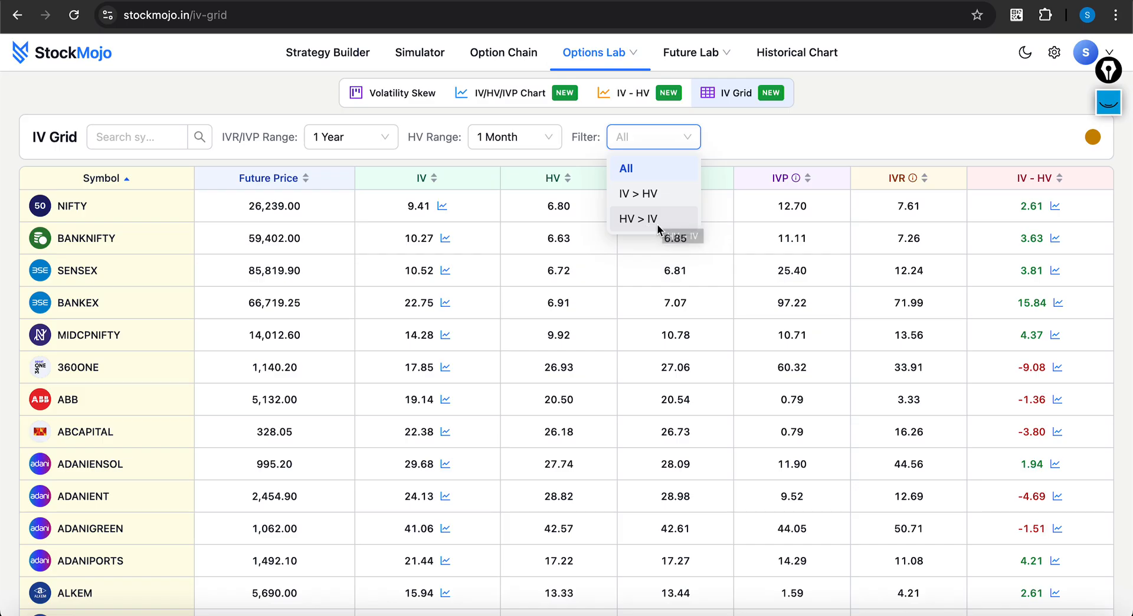
Step: Filter the grid to HV > IV symbols and rank by IV − HV ascending so POWERINDIA leads
{"action": "left_click", "coordinate": [637, 218]}
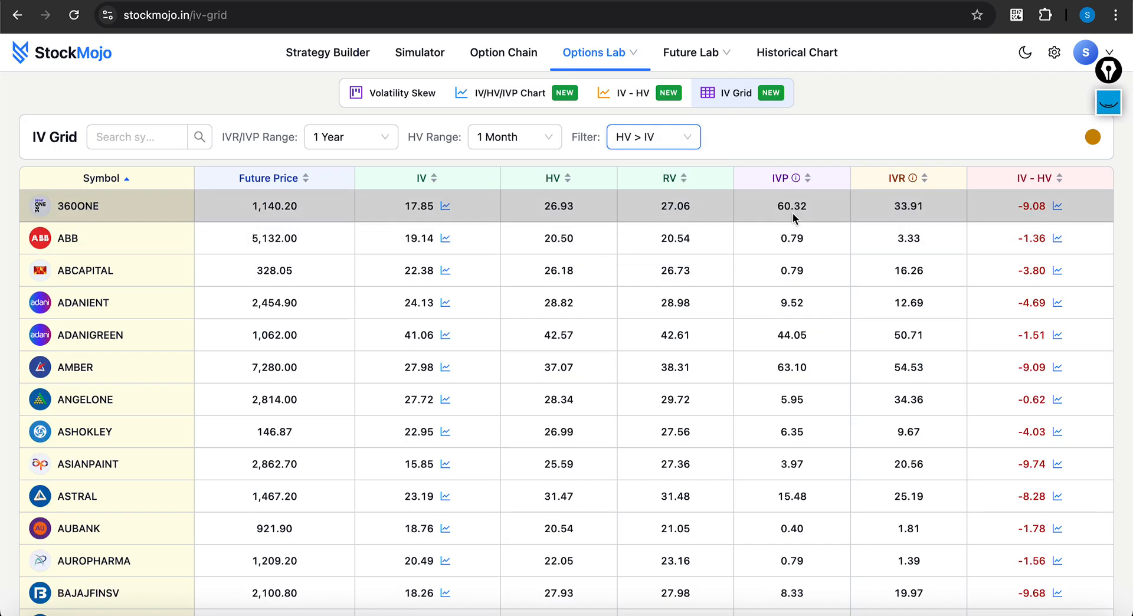
{"action": "mouse_move", "coordinate": [1050, 416]}
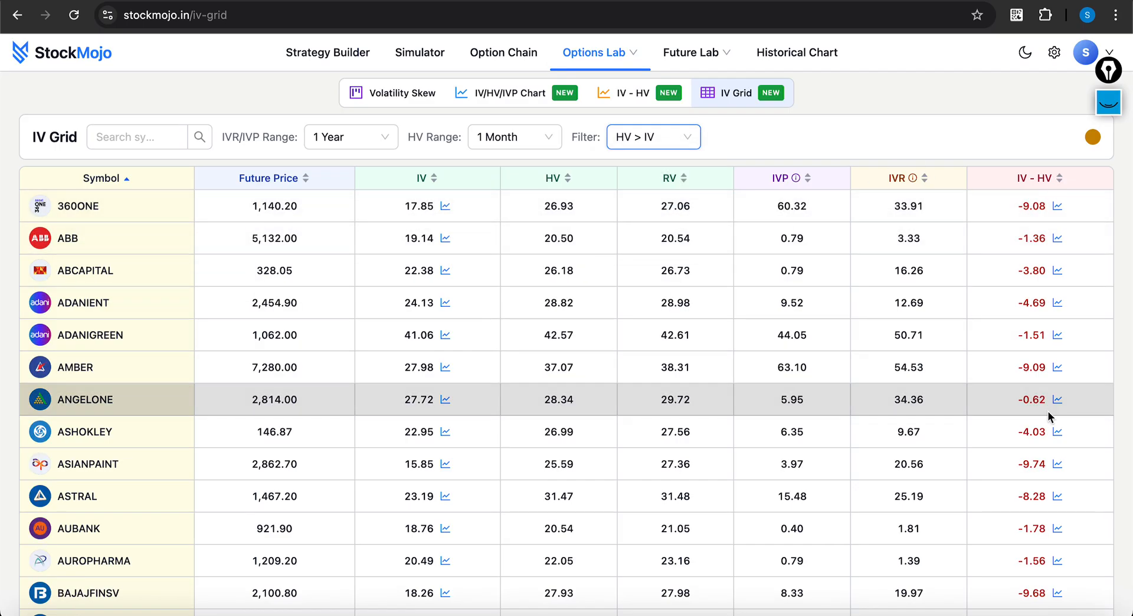
{"action": "left_click", "coordinate": [1062, 178]}
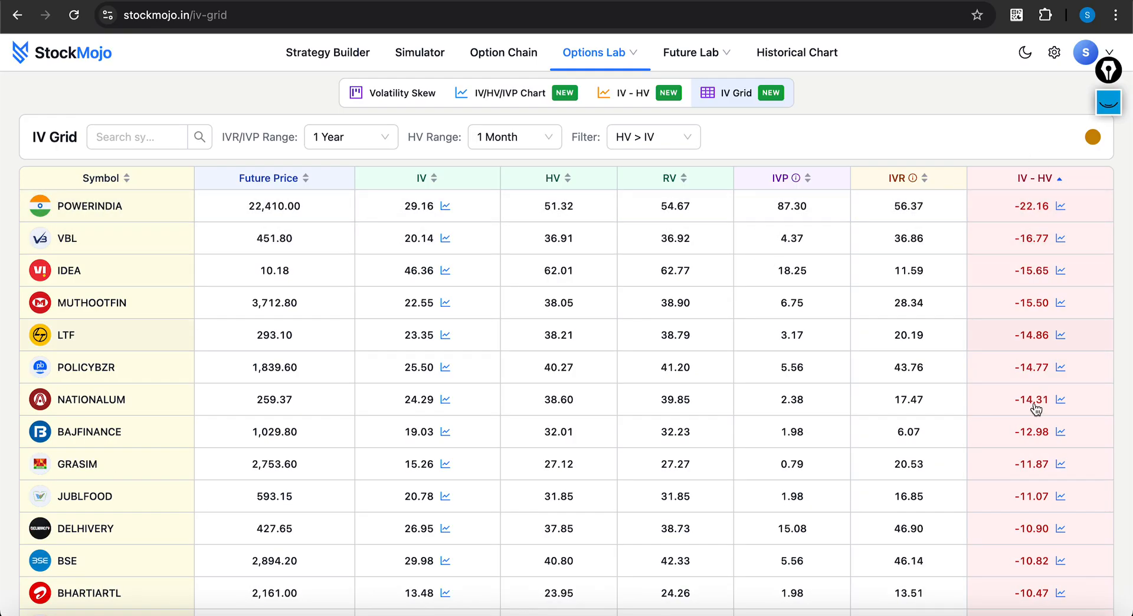
{"action": "mouse_move", "coordinate": [895, 247]}
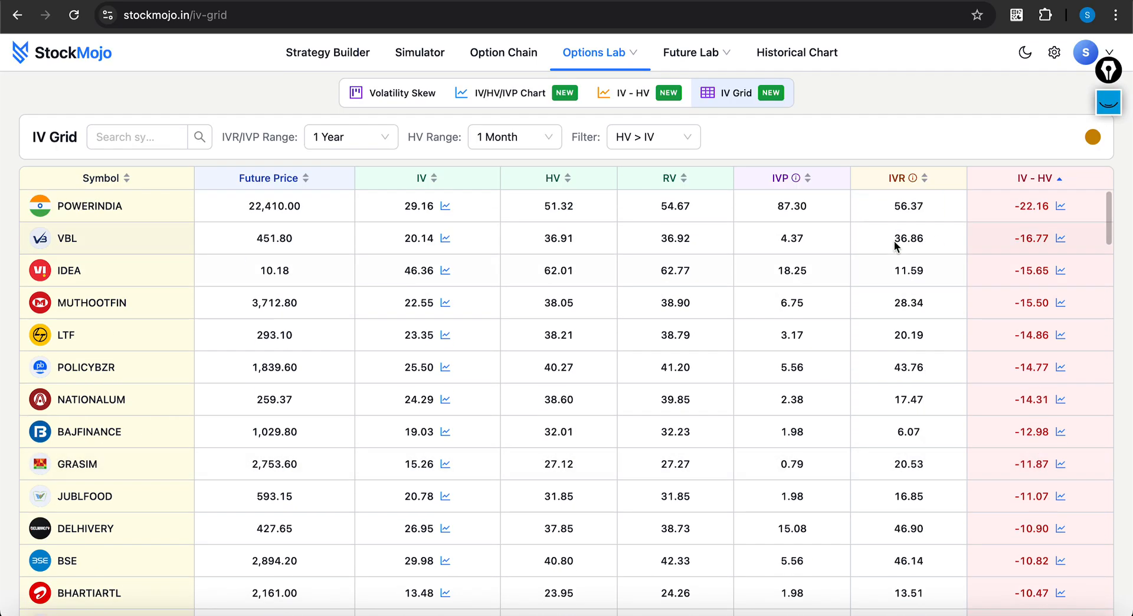
{"action": "mouse_move", "coordinate": [986, 321]}
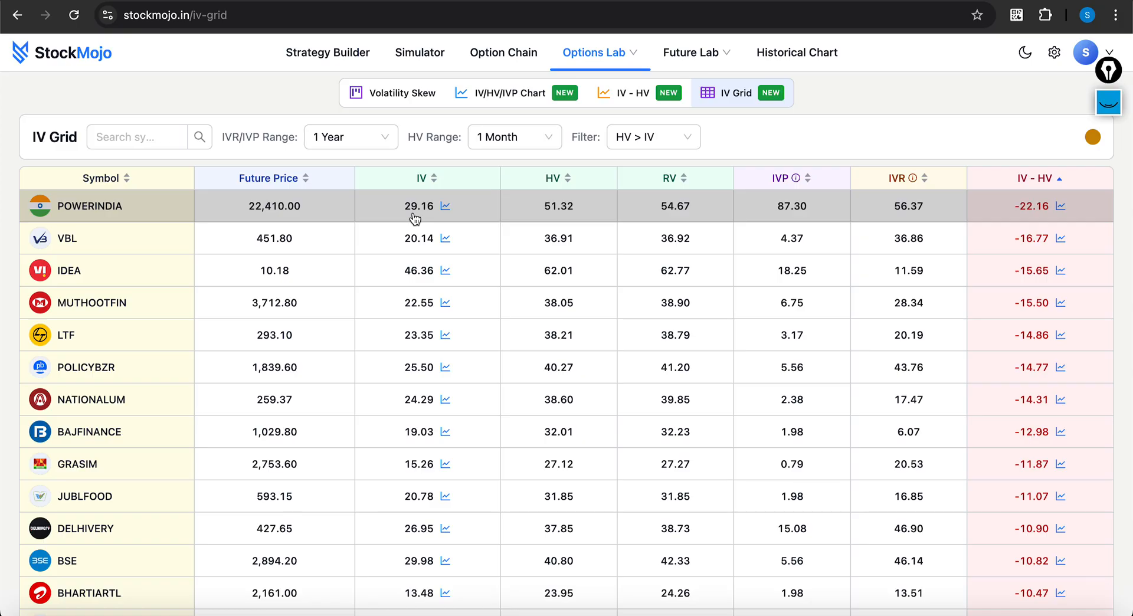
{"action": "mouse_move", "coordinate": [1061, 209]}
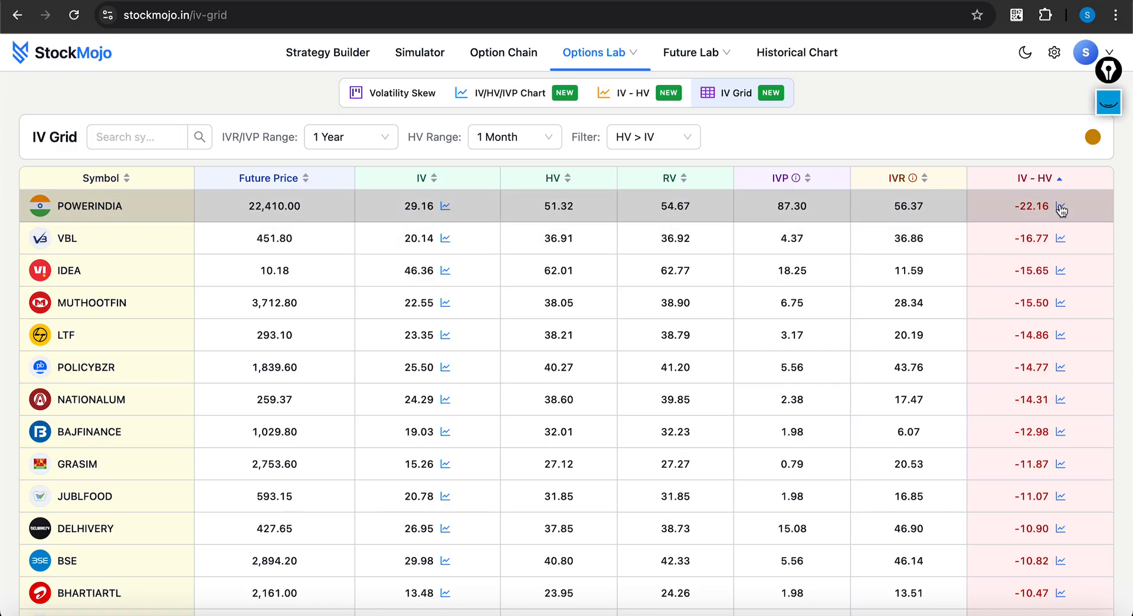
Step: View POWERINDIA's one-month IV − HV chart, negative since 4 Nov down to −22.16, with futures price
{"action": "left_click", "coordinate": [1062, 207]}
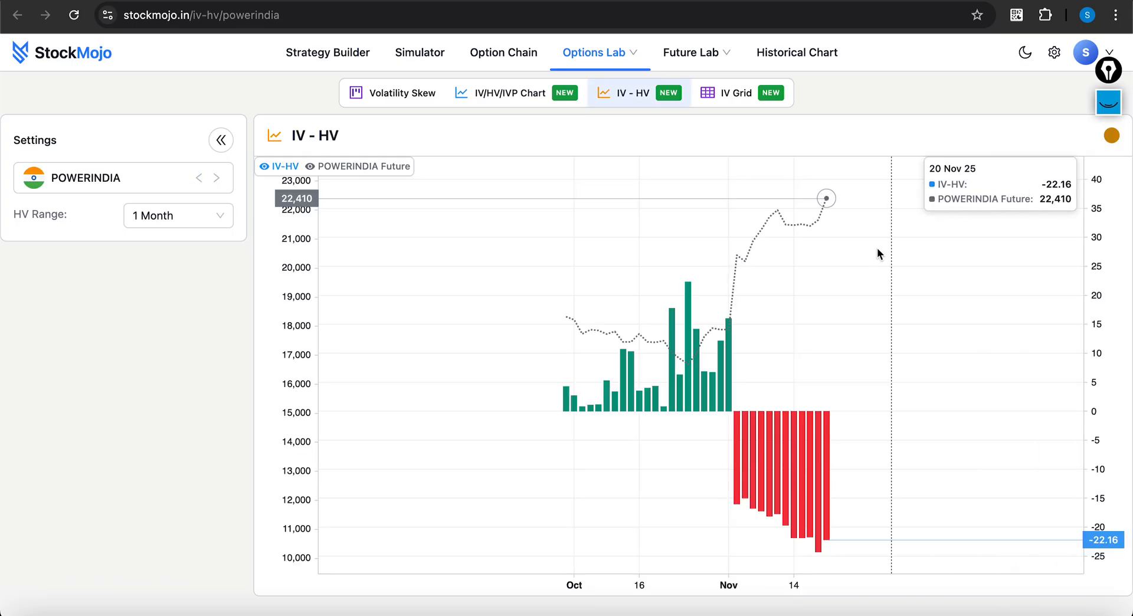
{"action": "mouse_move", "coordinate": [729, 329]}
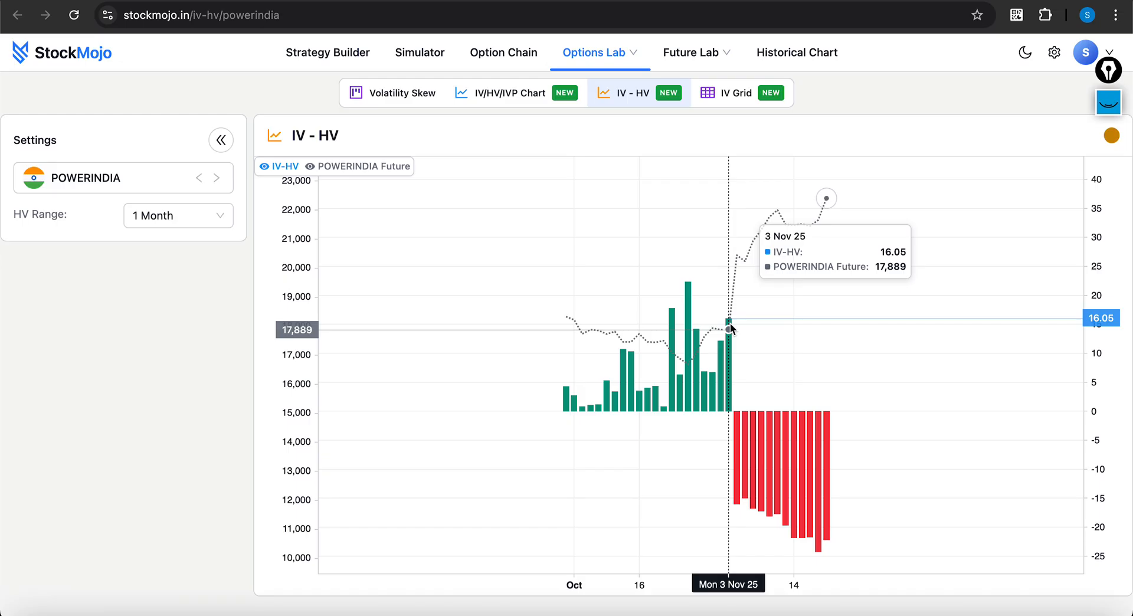
{"action": "mouse_move", "coordinate": [738, 439]}
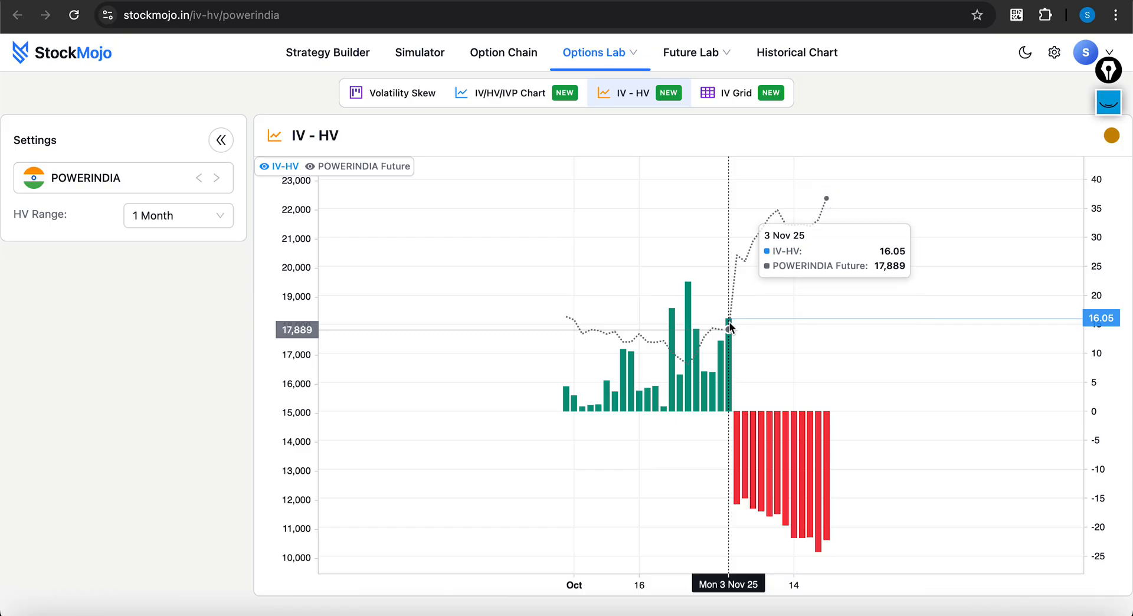
{"action": "mouse_move", "coordinate": [740, 416]}
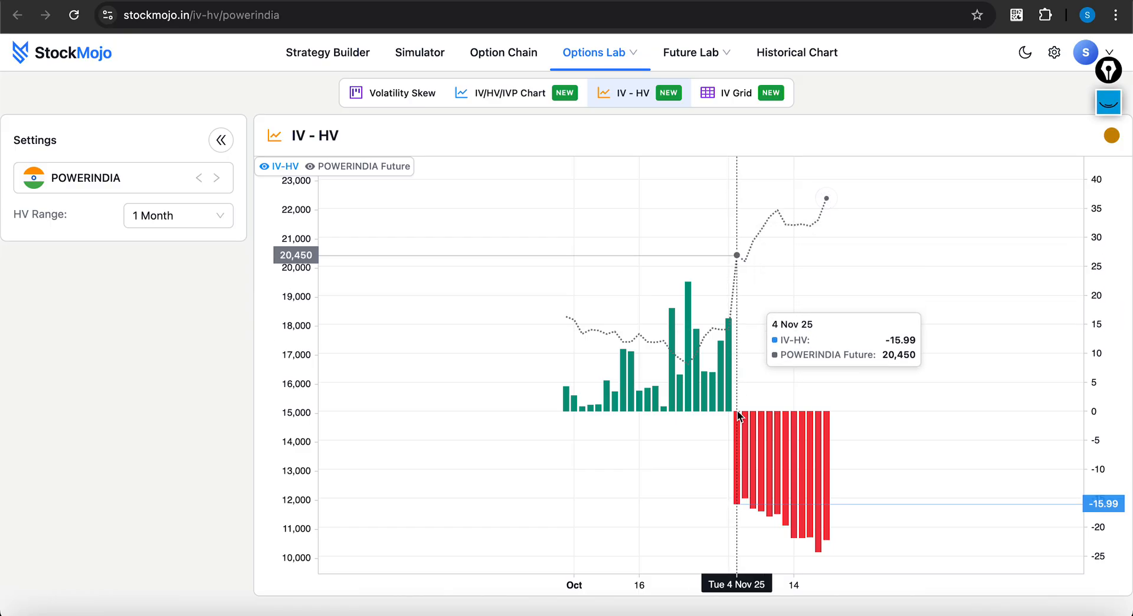
{"action": "mouse_move", "coordinate": [736, 258]}
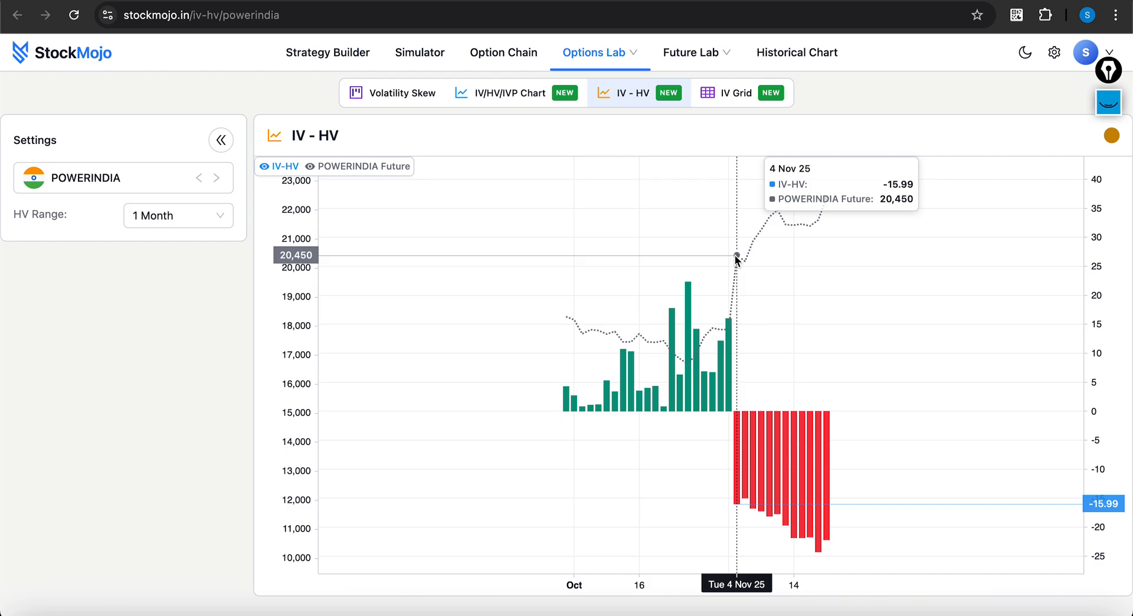
{"action": "mouse_move", "coordinate": [738, 427]}
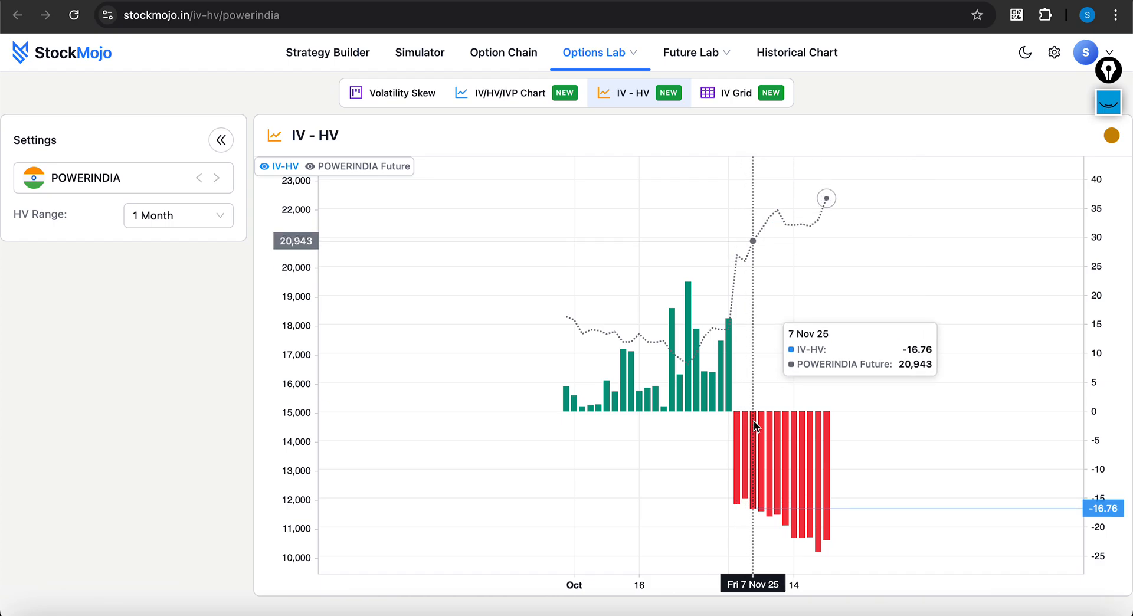
{"action": "mouse_move", "coordinate": [767, 426]}
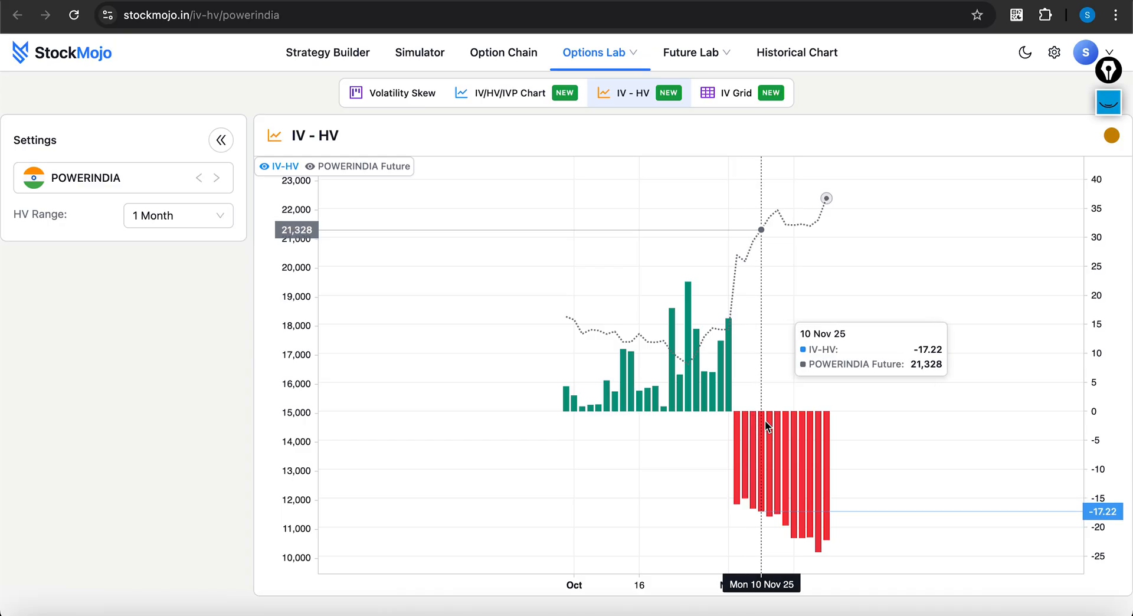
{"action": "mouse_move", "coordinate": [770, 427]}
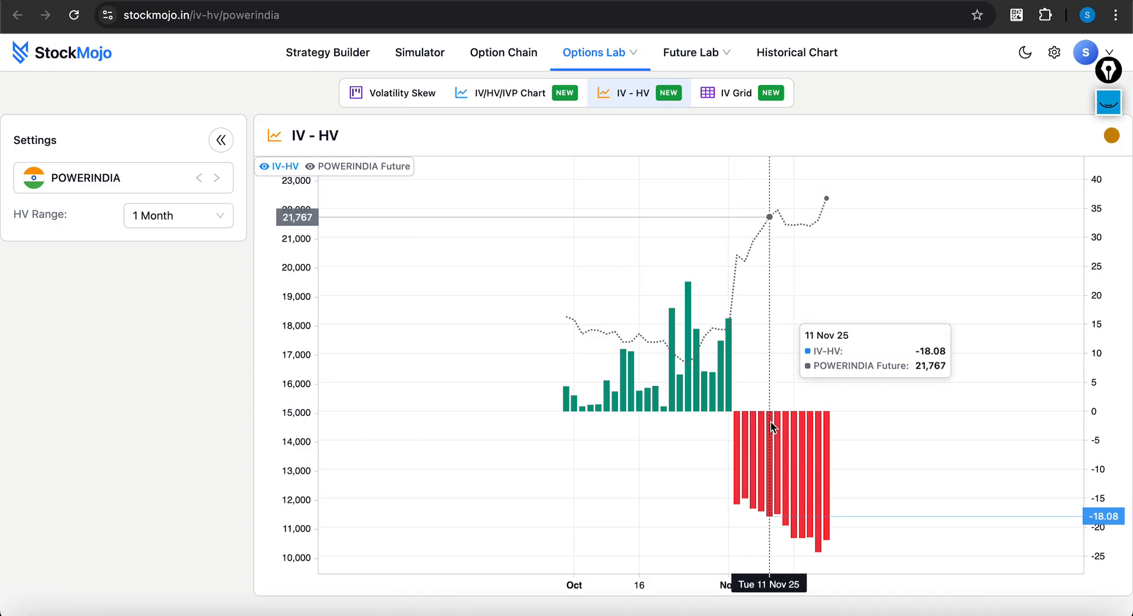
{"action": "mouse_move", "coordinate": [794, 427]}
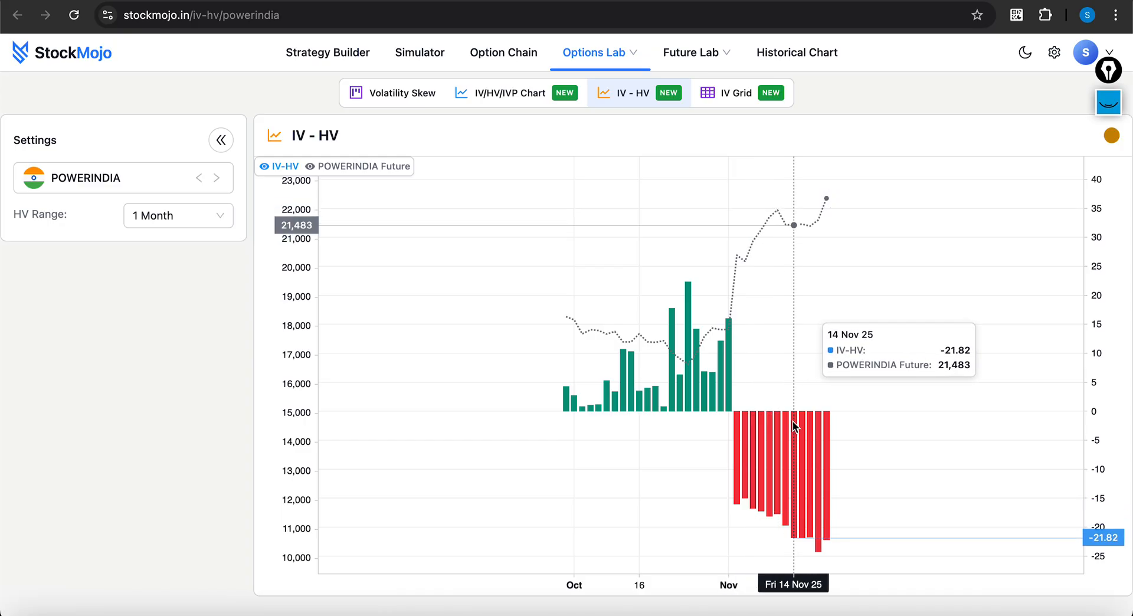
{"action": "mouse_move", "coordinate": [815, 425]}
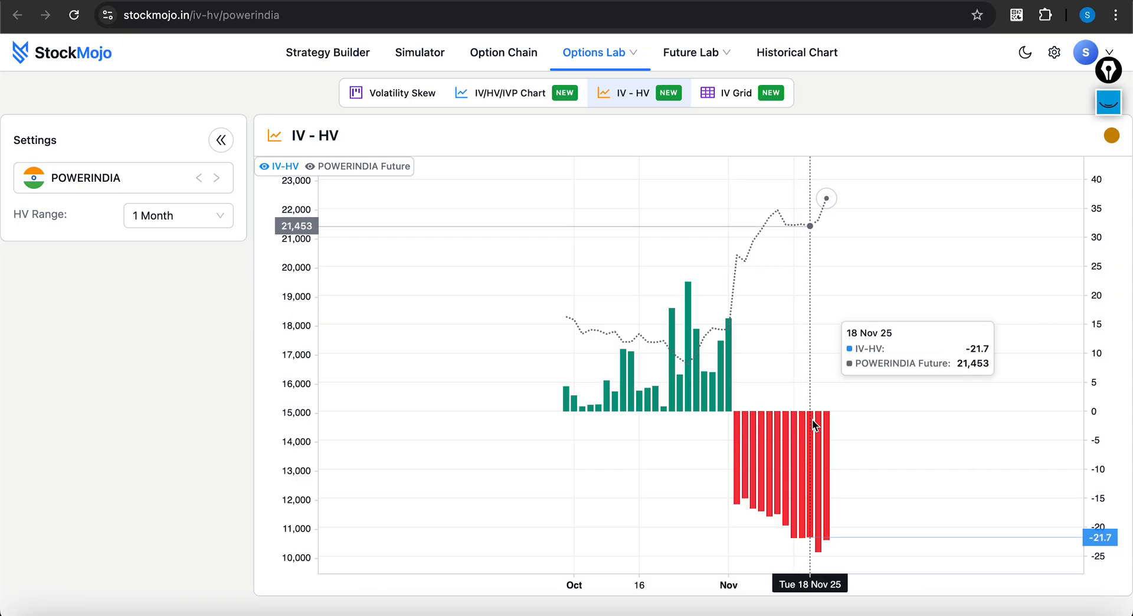
{"action": "mouse_move", "coordinate": [830, 425]}
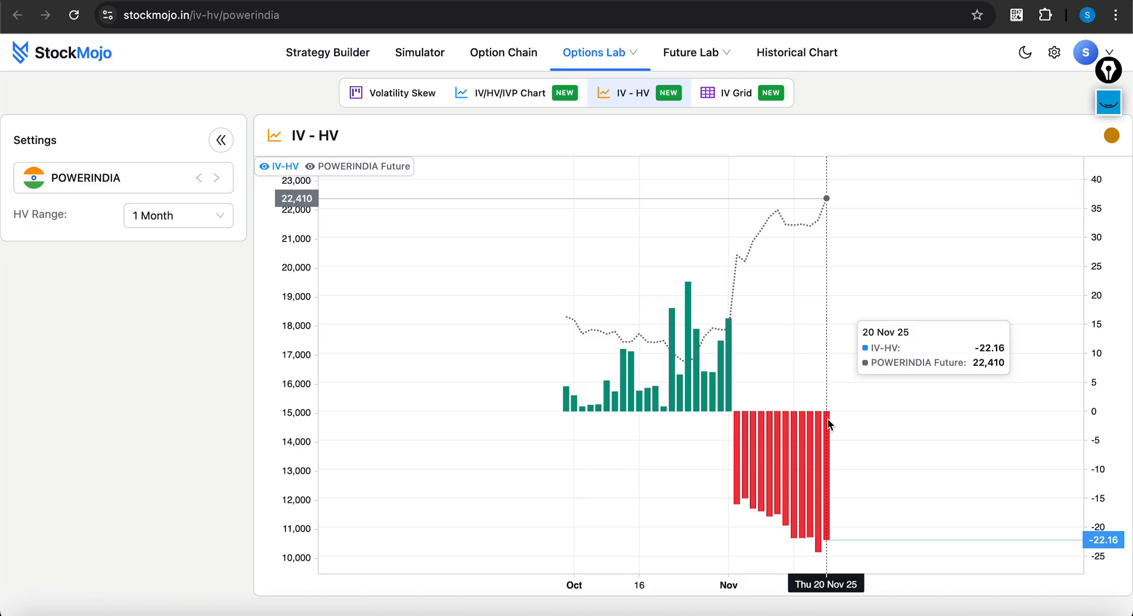
{"action": "mouse_move", "coordinate": [738, 417]}
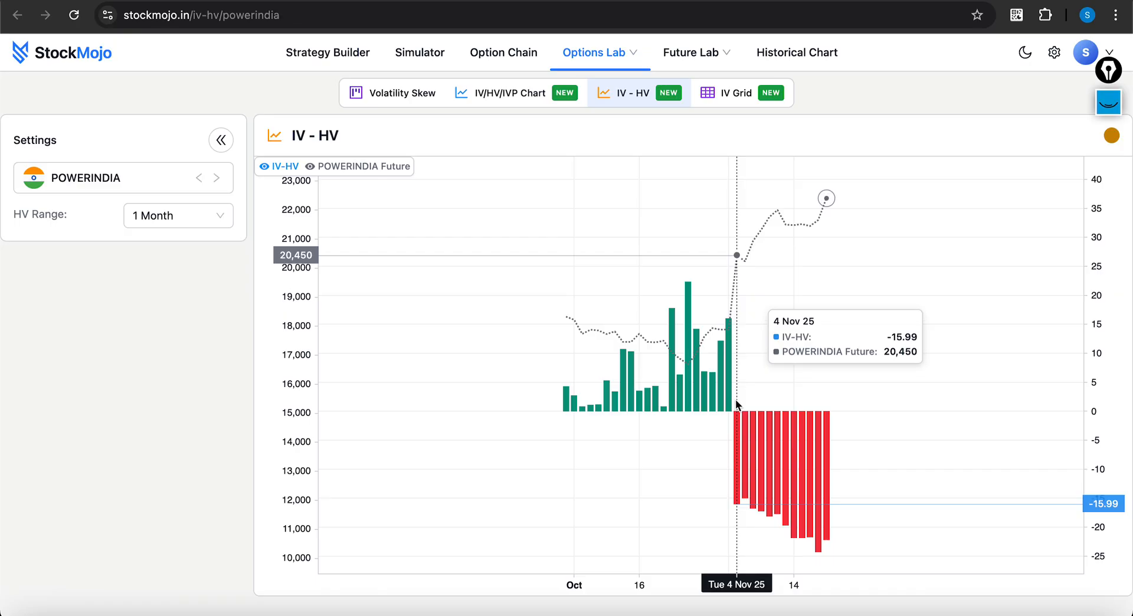
{"action": "mouse_move", "coordinate": [744, 433]}
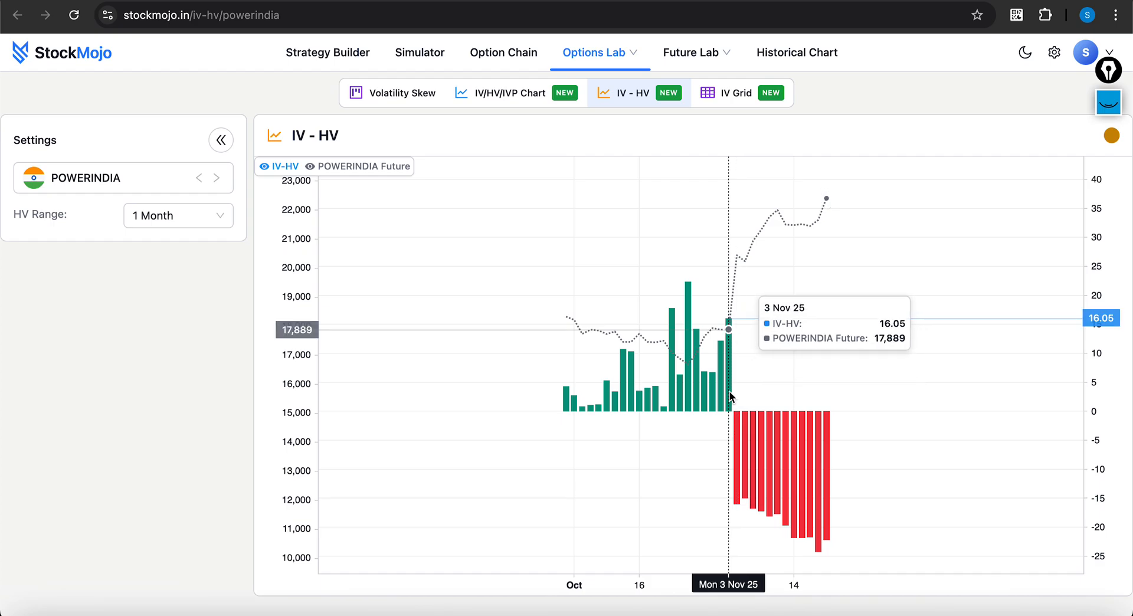
{"action": "mouse_move", "coordinate": [739, 267]}
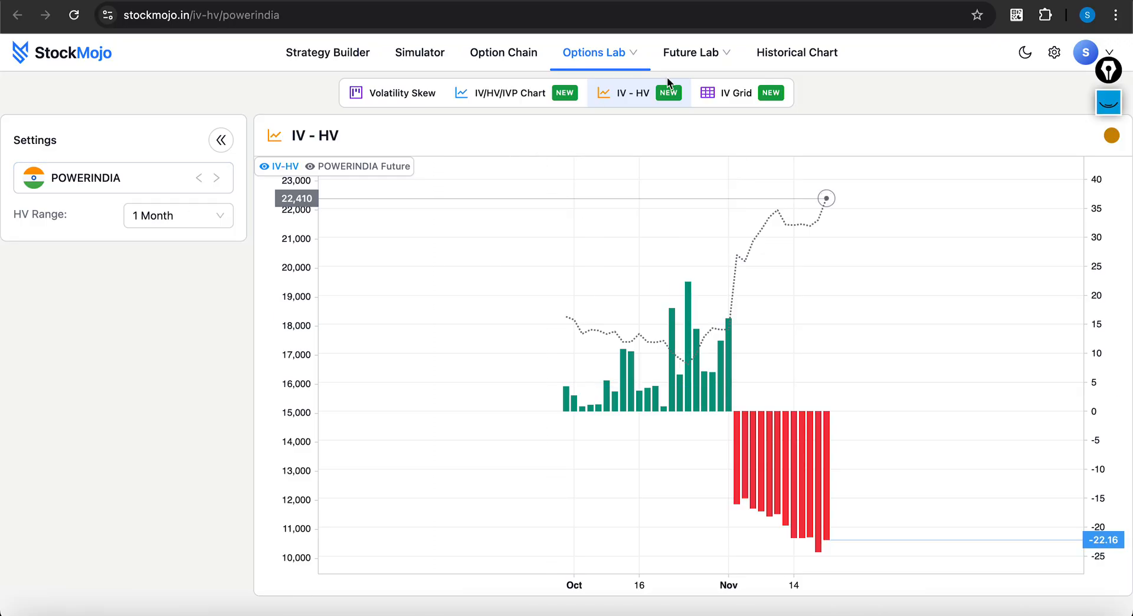
{"action": "left_click", "coordinate": [594, 52]}
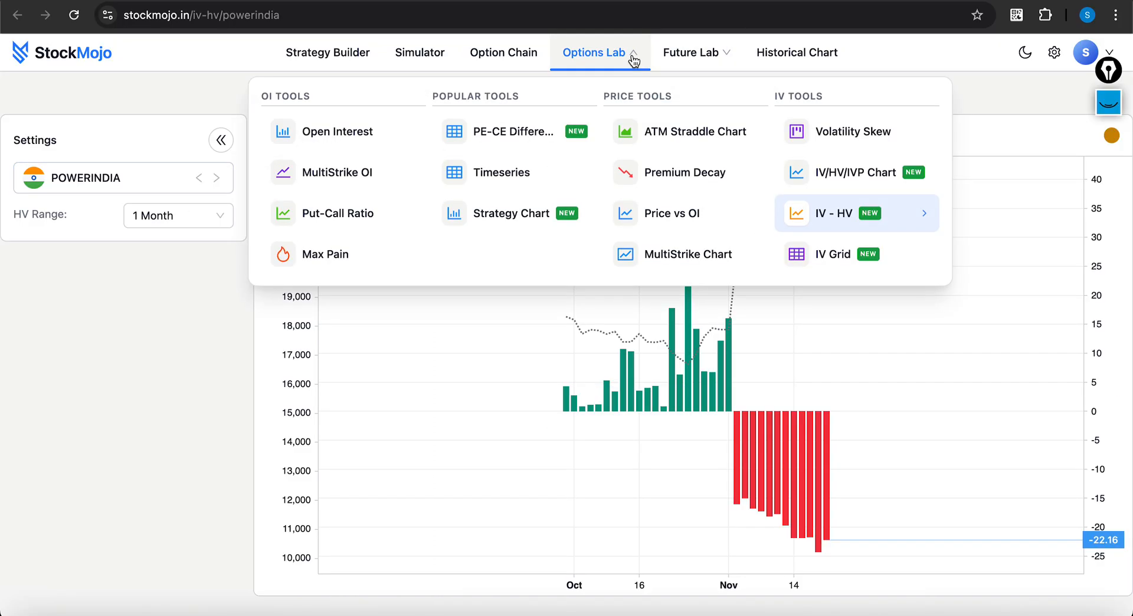
Step: Show POWERINDIA's OI Change+Total view for the 25 Nov 2025 expiry down to the bearish sentiment summary
{"action": "left_click", "coordinate": [337, 131]}
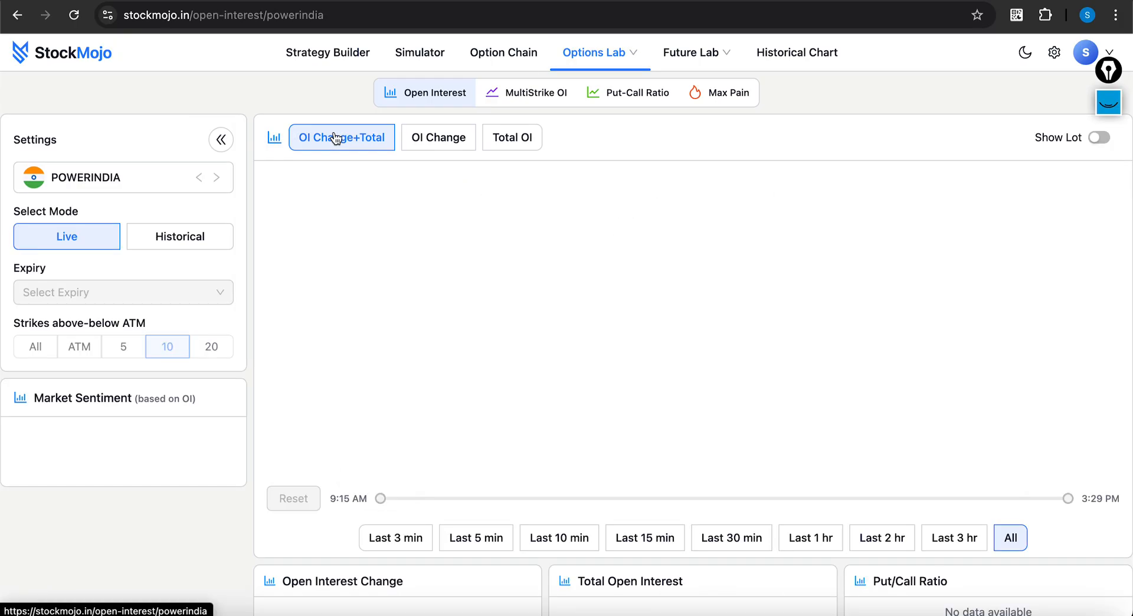
{"action": "left_click", "coordinate": [123, 293]}
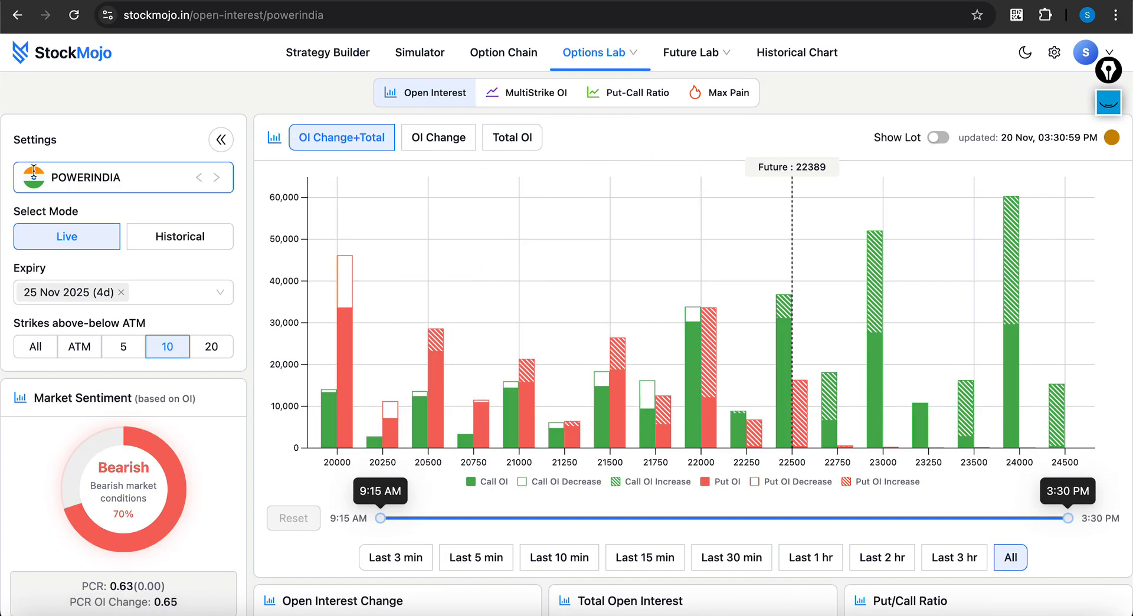
{"action": "mouse_move", "coordinate": [512, 54]}
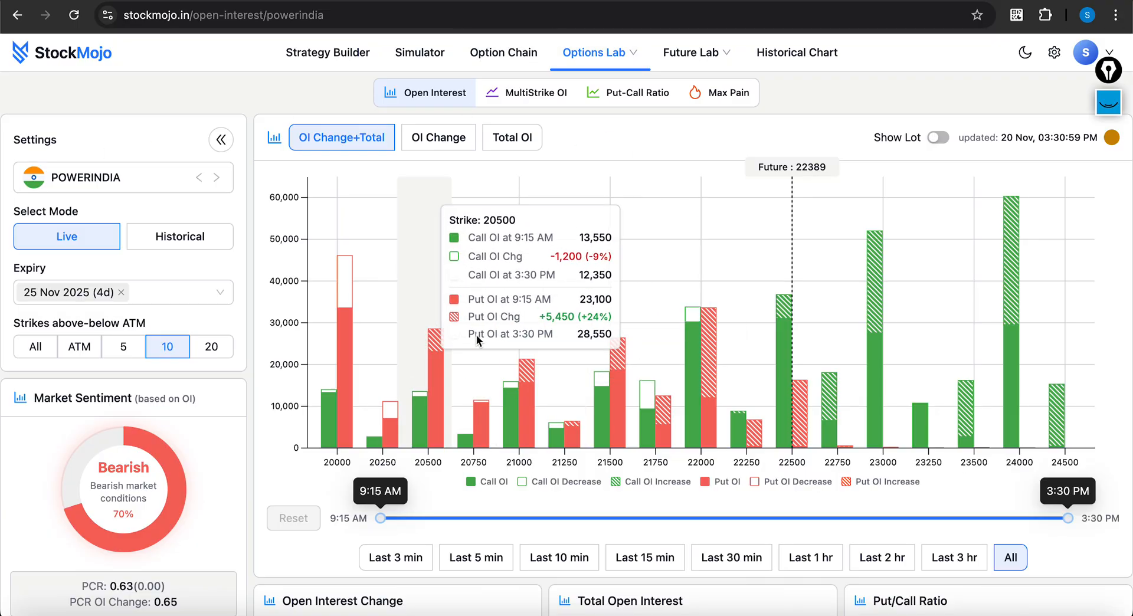
{"action": "mouse_move", "coordinate": [716, 467]}
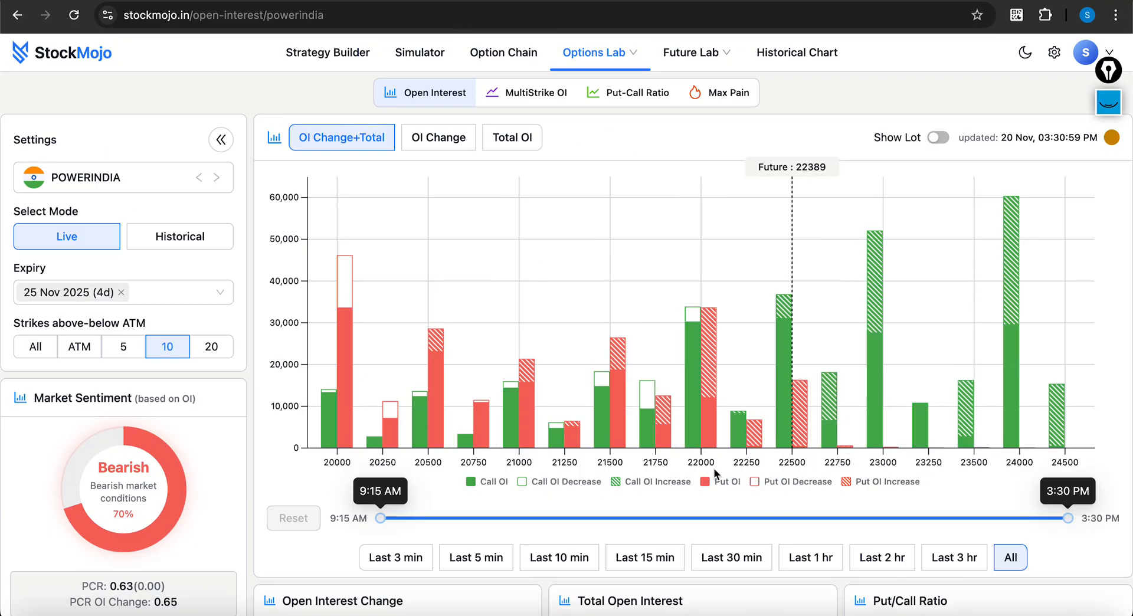
{"action": "scroll", "scroll_direction": "down", "scroll_amount": 3}
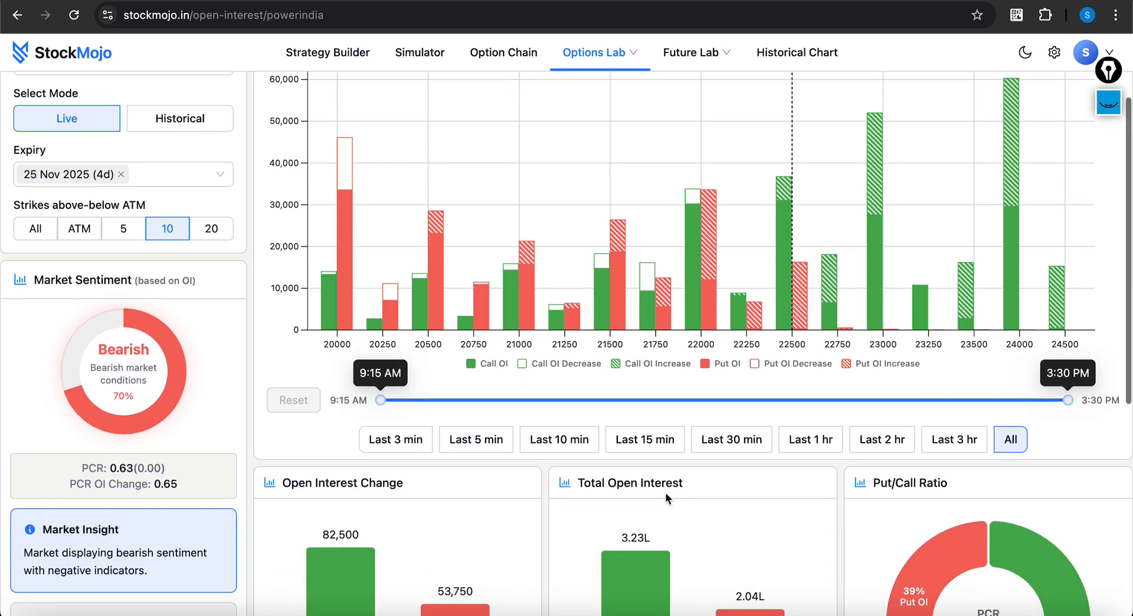
{"action": "scroll", "scroll_direction": "down", "scroll_amount": 3}
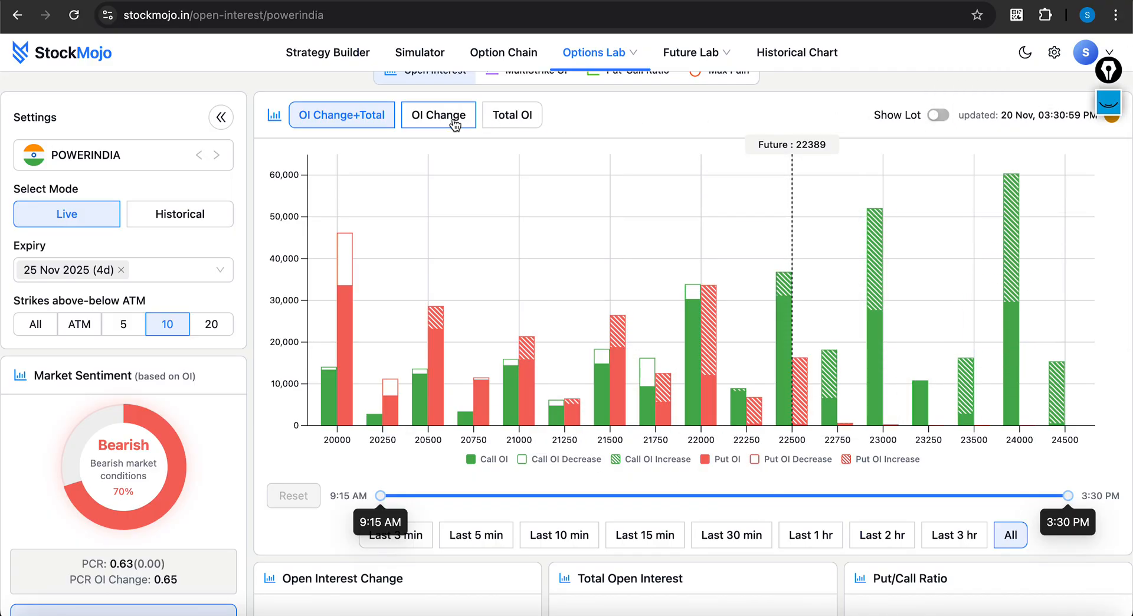
{"action": "left_click", "coordinate": [439, 115]}
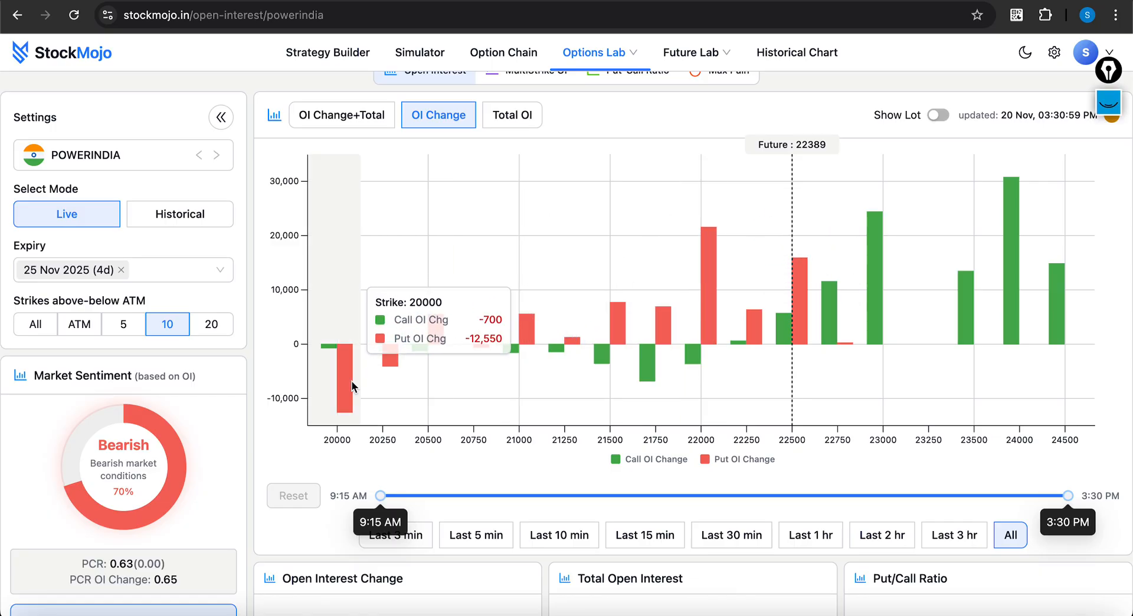
{"action": "mouse_move", "coordinate": [441, 365]}
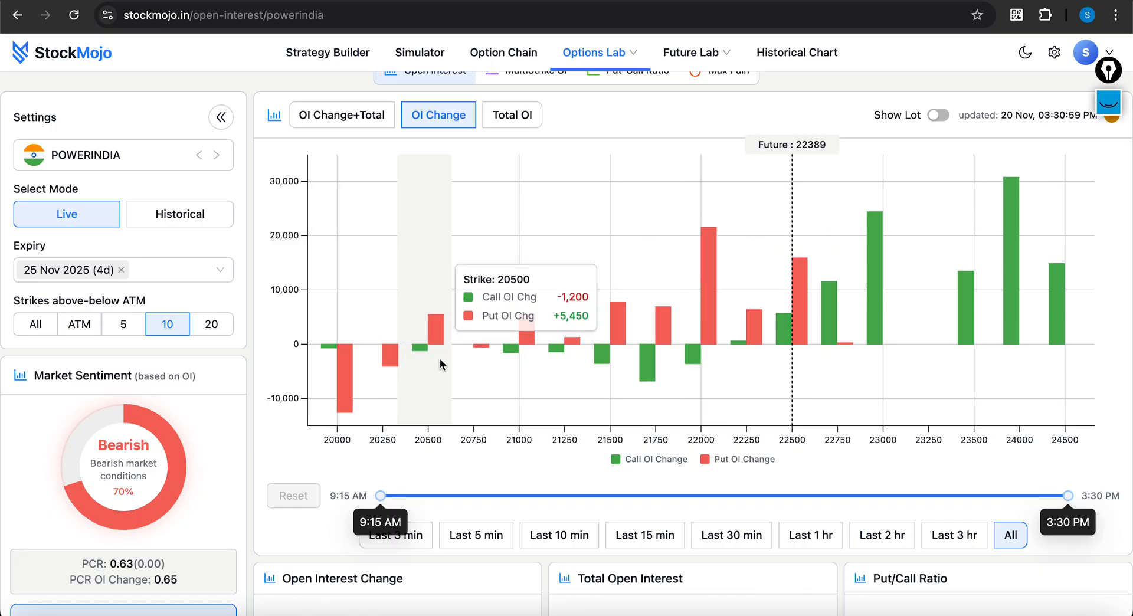
{"action": "mouse_move", "coordinate": [710, 319]}
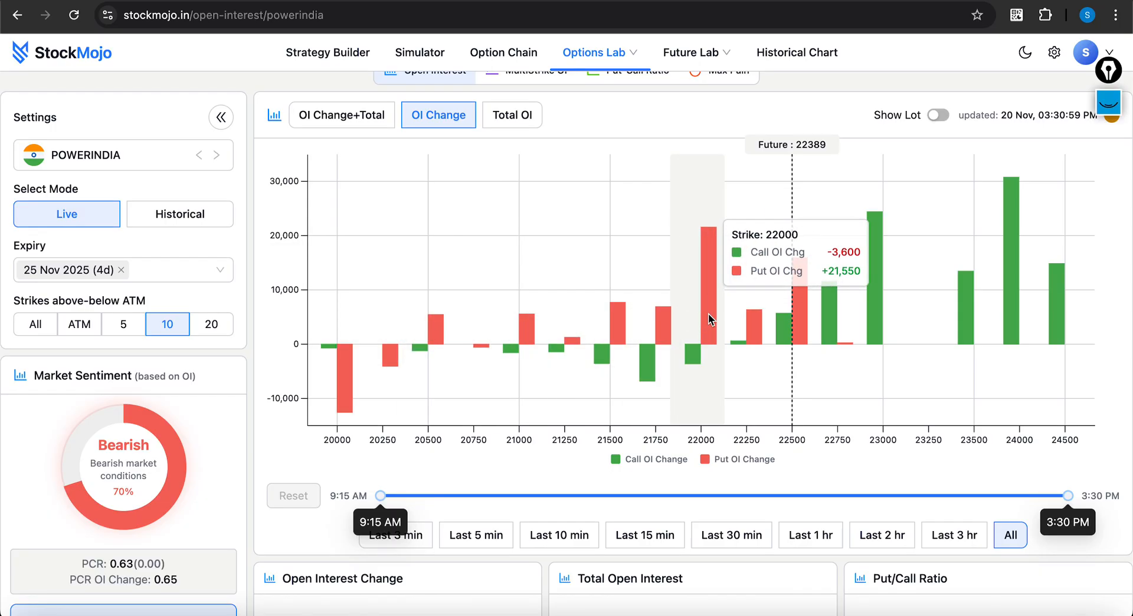
{"action": "mouse_move", "coordinate": [652, 333]}
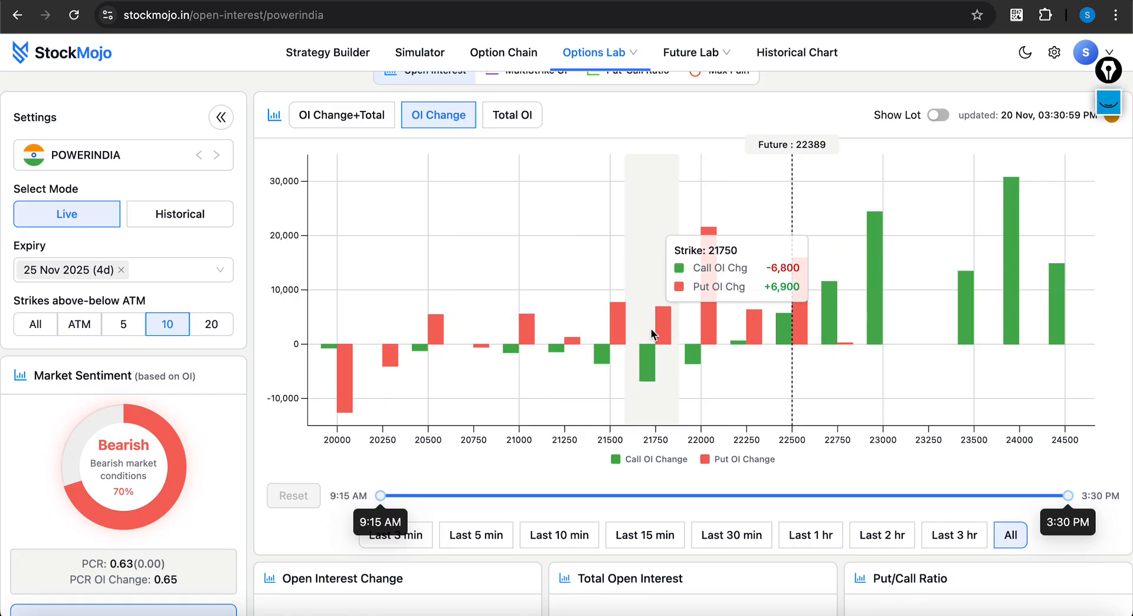
{"action": "mouse_move", "coordinate": [707, 320]}
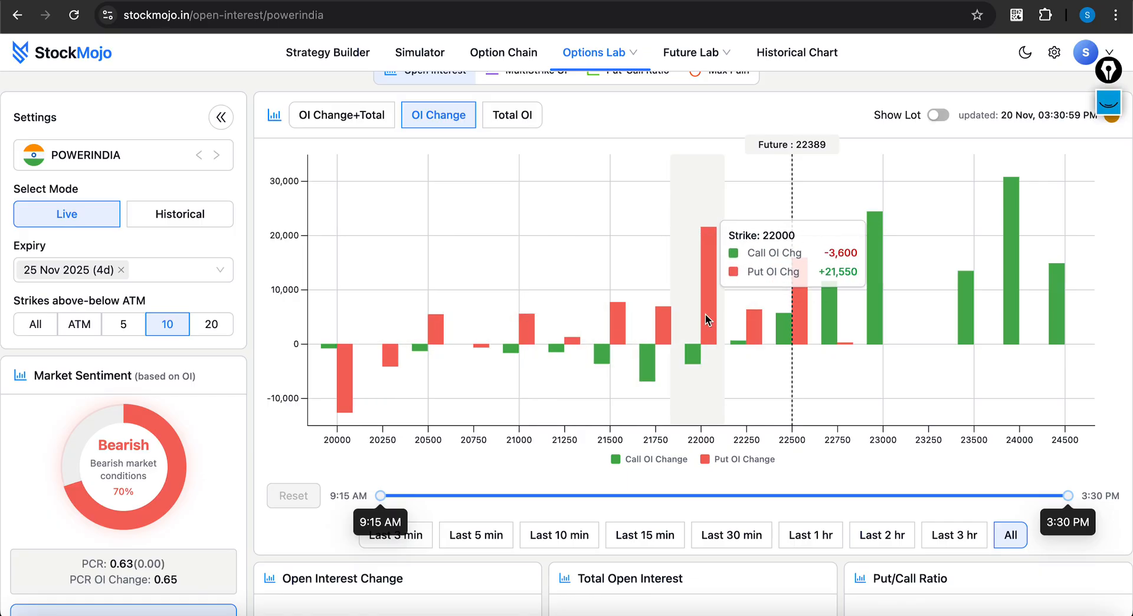
{"action": "mouse_move", "coordinate": [794, 313]}
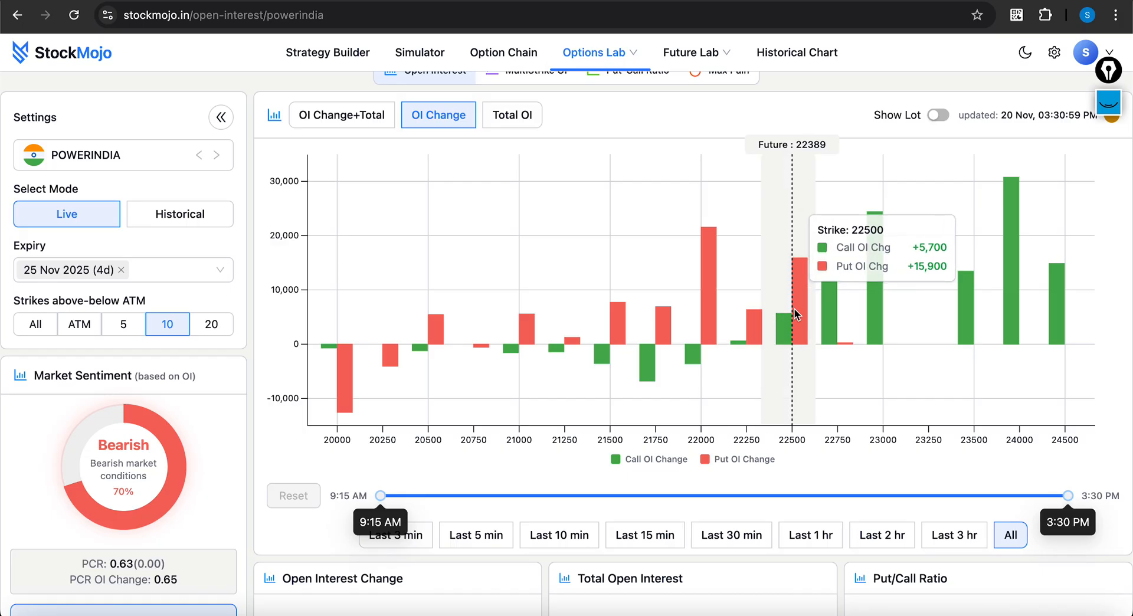
{"action": "mouse_move", "coordinate": [706, 322]}
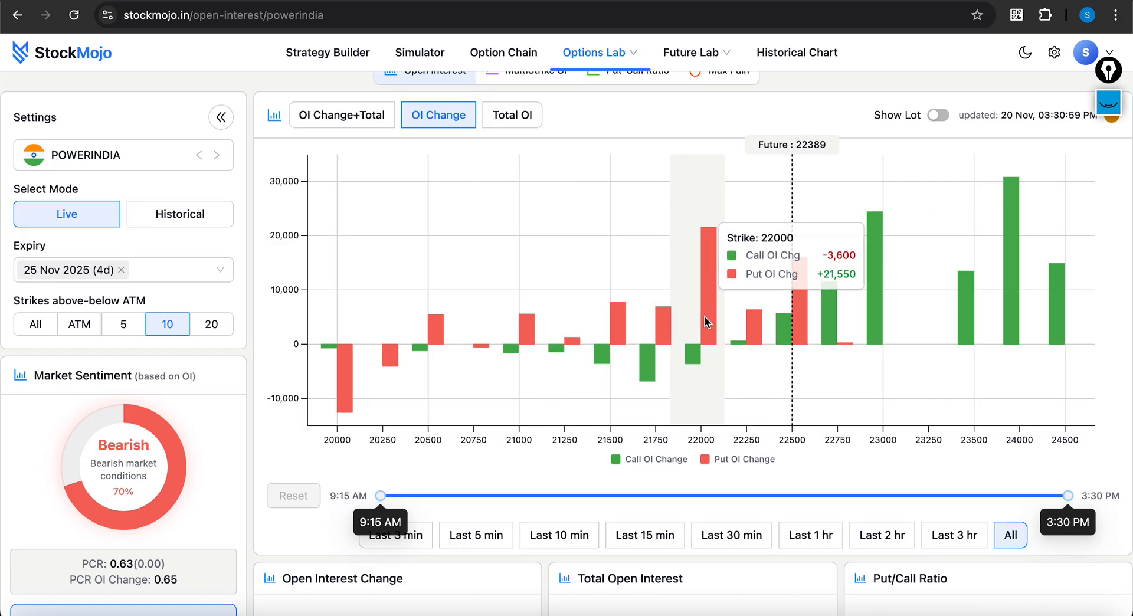
{"action": "mouse_move", "coordinate": [878, 293]}
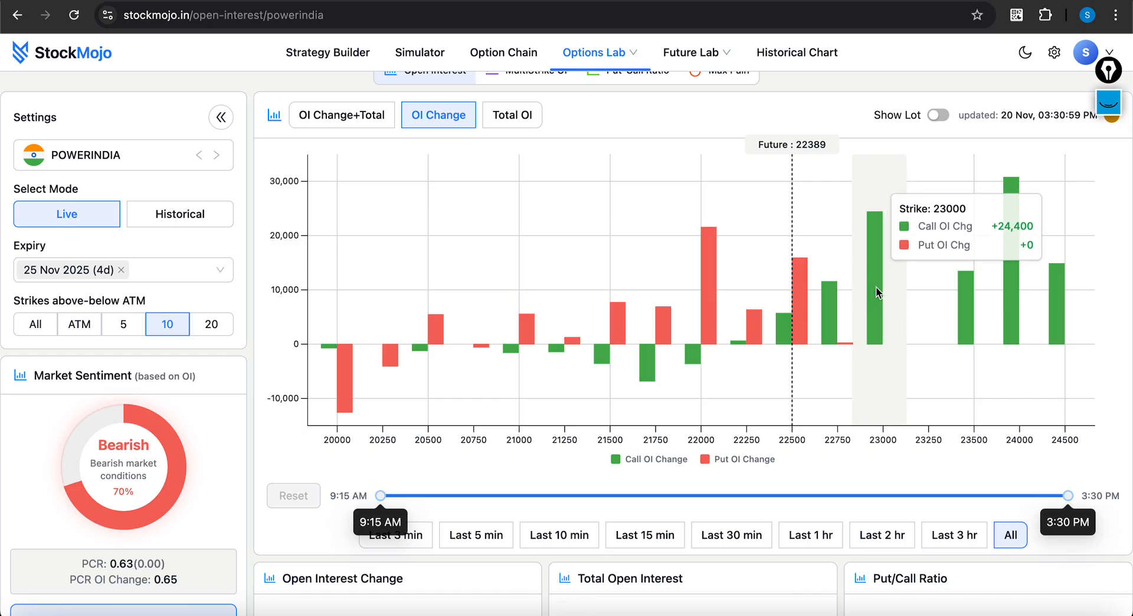
{"action": "mouse_move", "coordinate": [571, 225]}
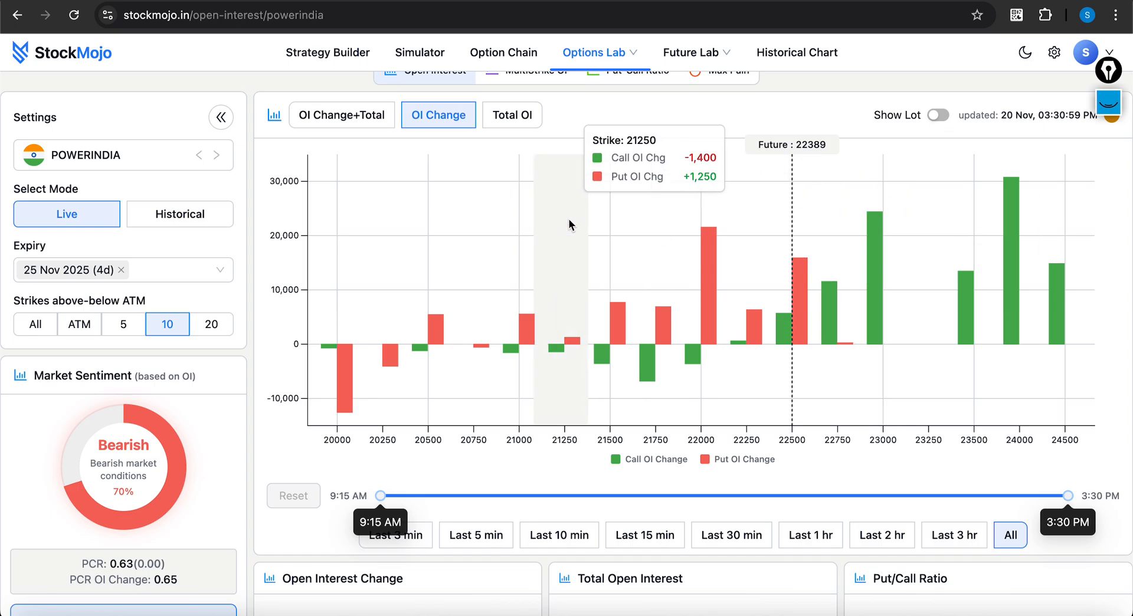
Step: Show POWERINDIA's total call and put OI per strike, 24000 calls highest near 60,000
{"action": "left_click", "coordinate": [512, 114]}
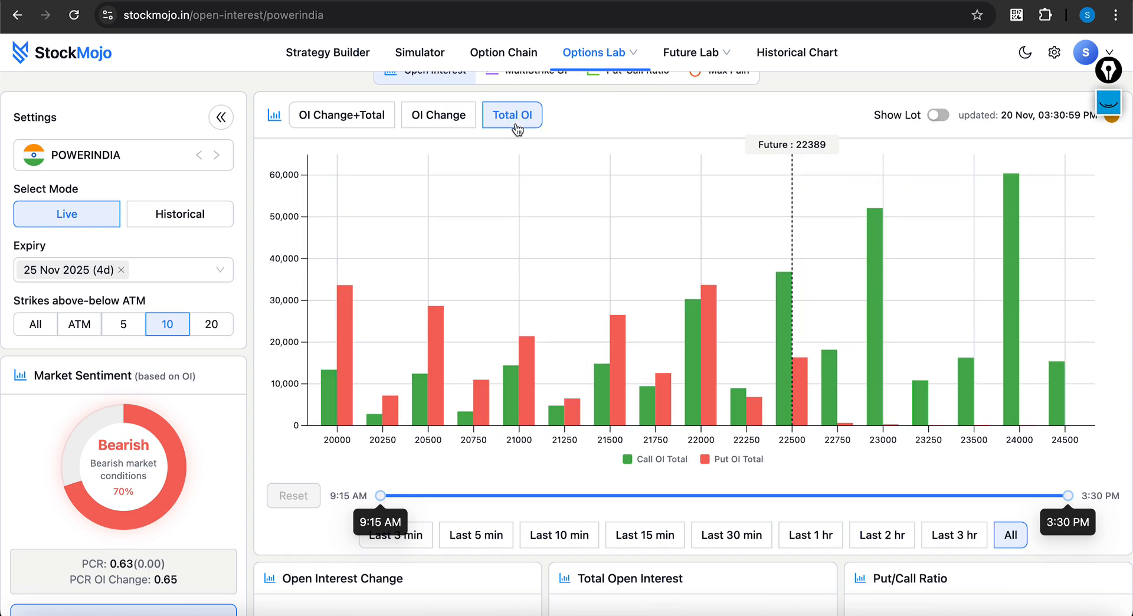
{"action": "left_click", "coordinate": [696, 52]}
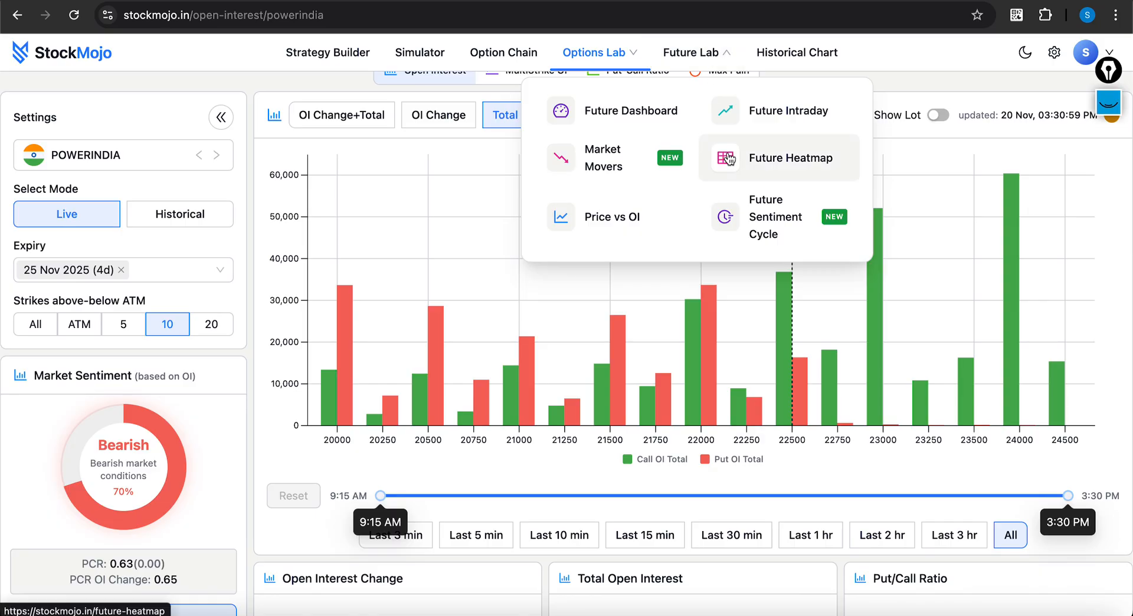
Step: Narrow the Future Sentiment Cycle to 'powe' symbols and review POWERINDIA's buildup back to late October
{"action": "left_click", "coordinate": [766, 216]}
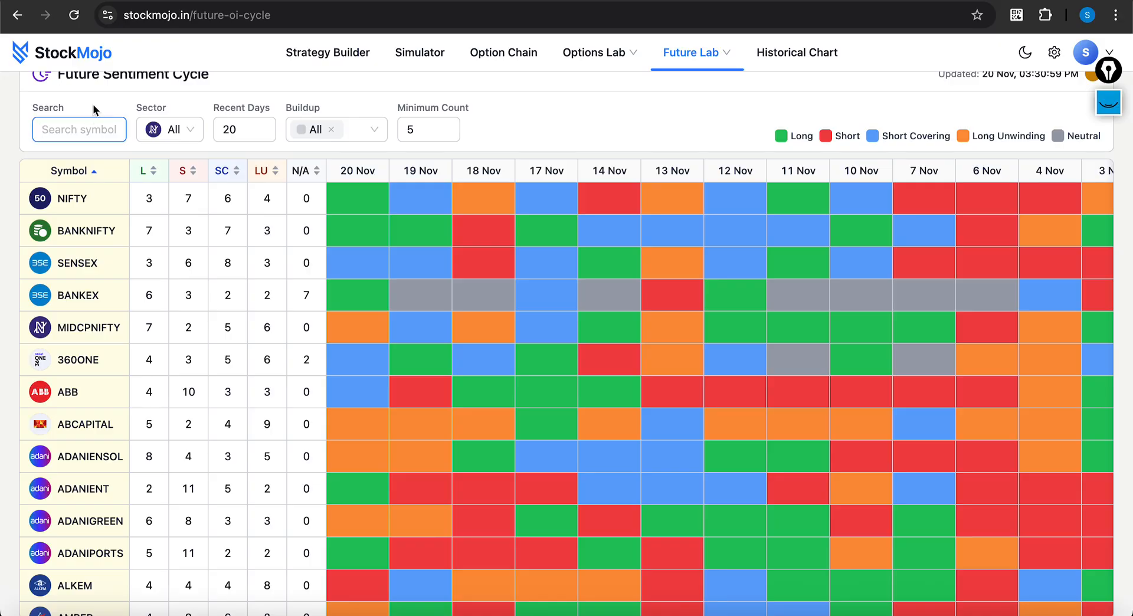
{"action": "type", "text": "powe"}
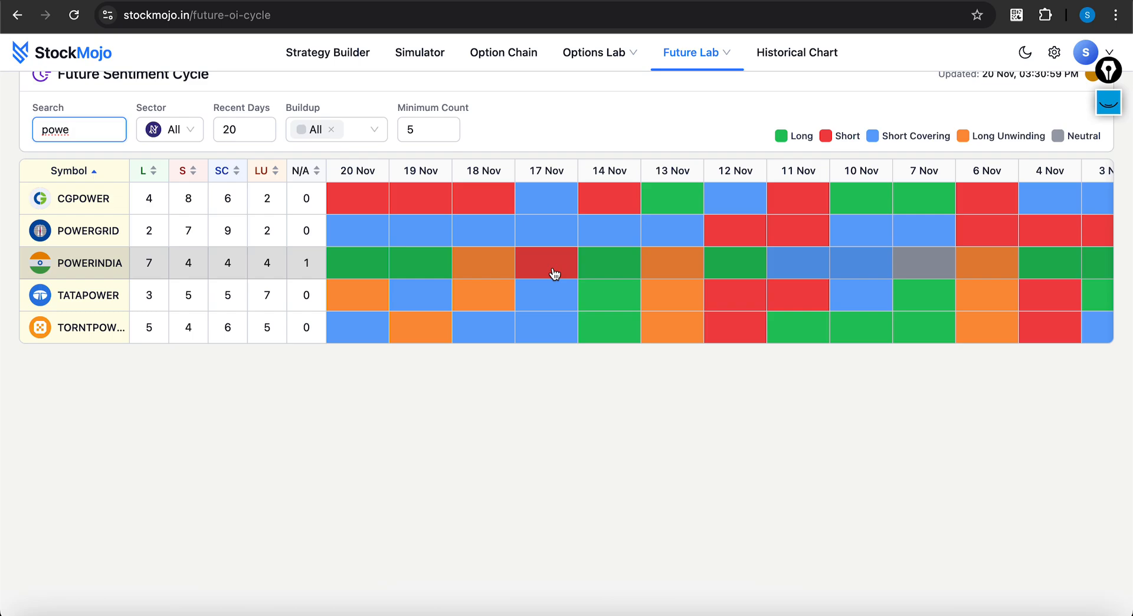
{"action": "mouse_move", "coordinate": [772, 314]}
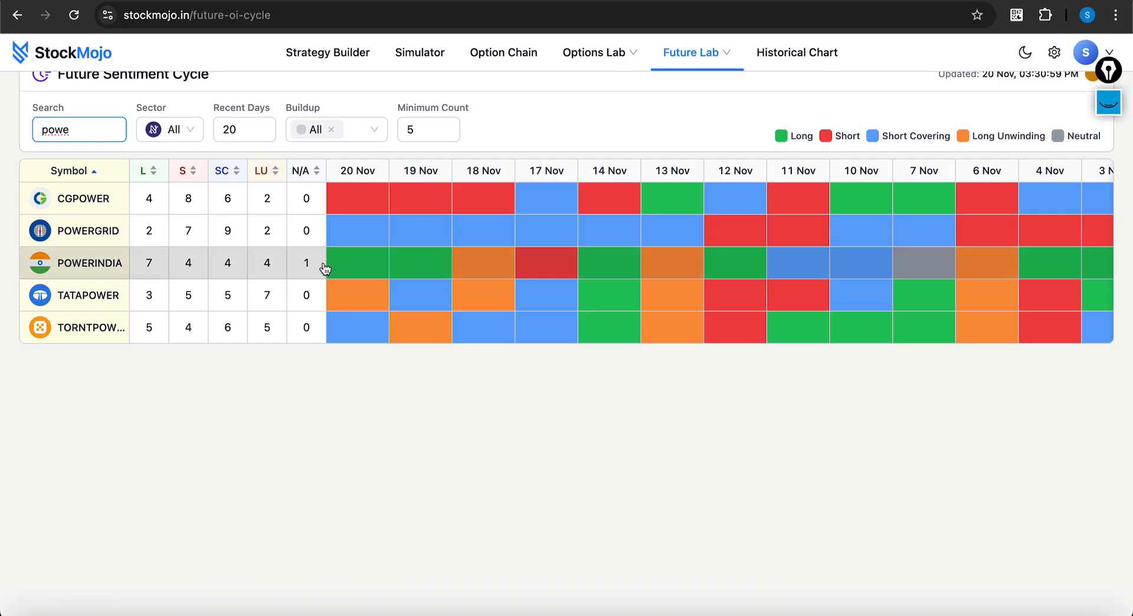
{"action": "scroll", "scroll_direction": "right", "scroll_amount": 3}
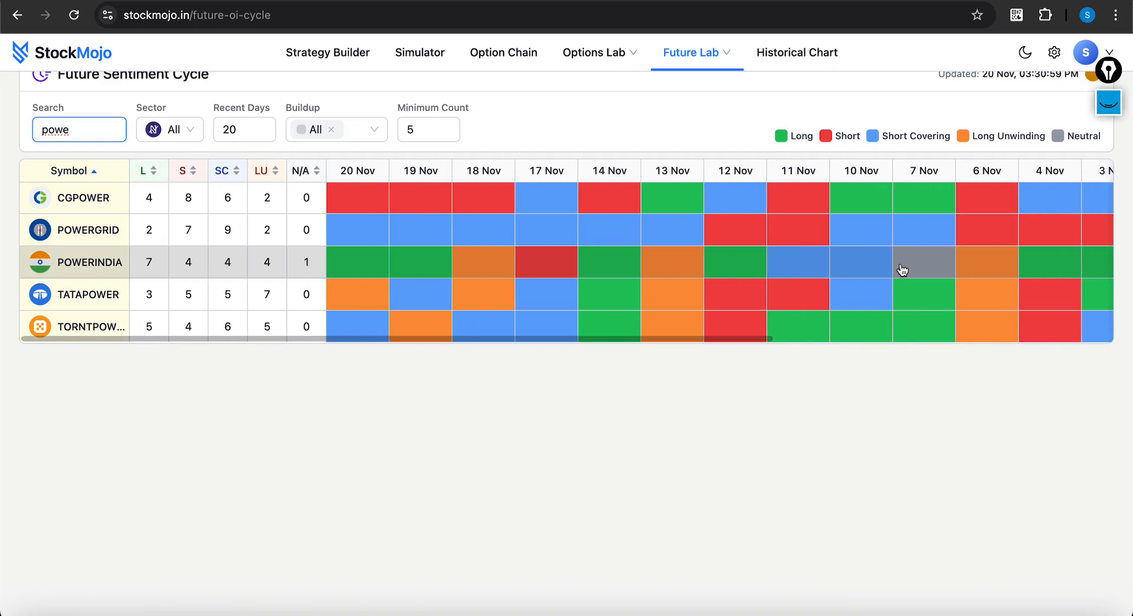
{"action": "scroll", "scroll_direction": "right", "scroll_amount": 3}
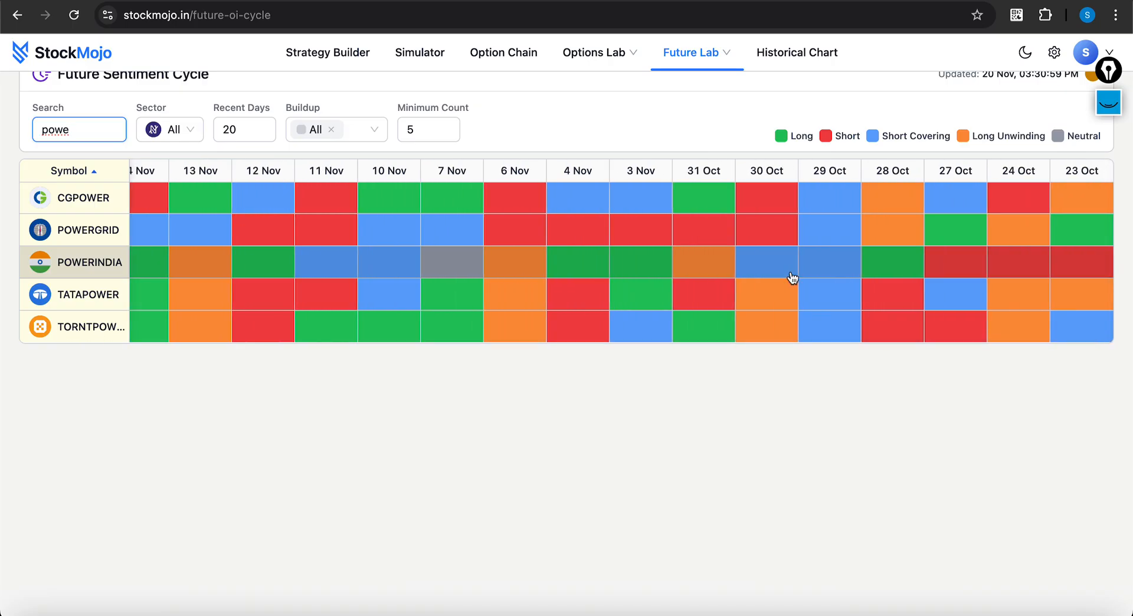
{"action": "mouse_move", "coordinate": [678, 258]}
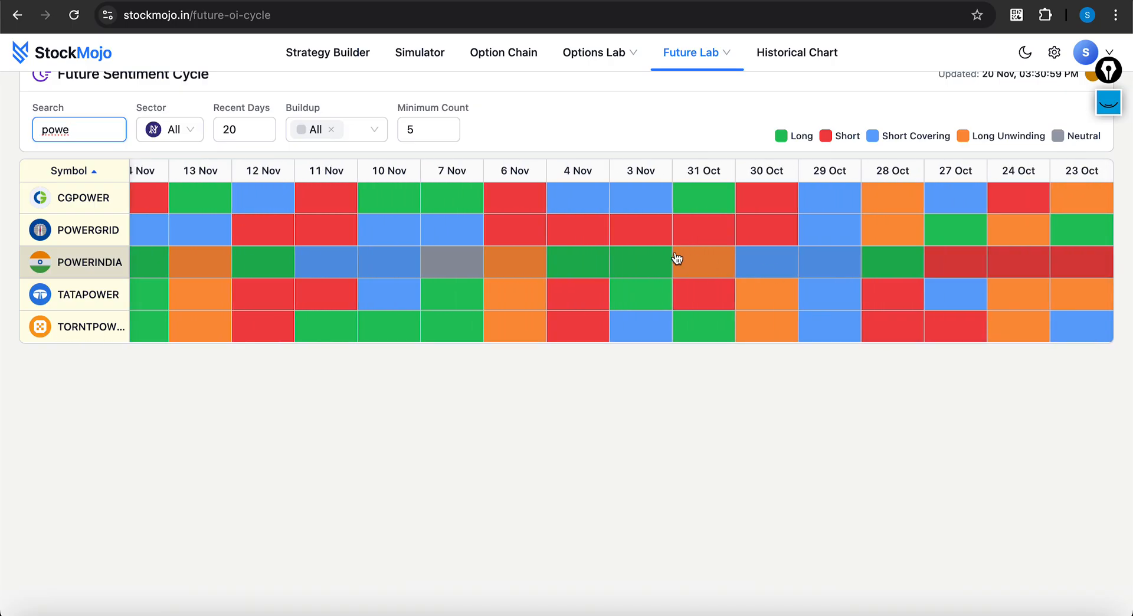
{"action": "mouse_move", "coordinate": [449, 272]}
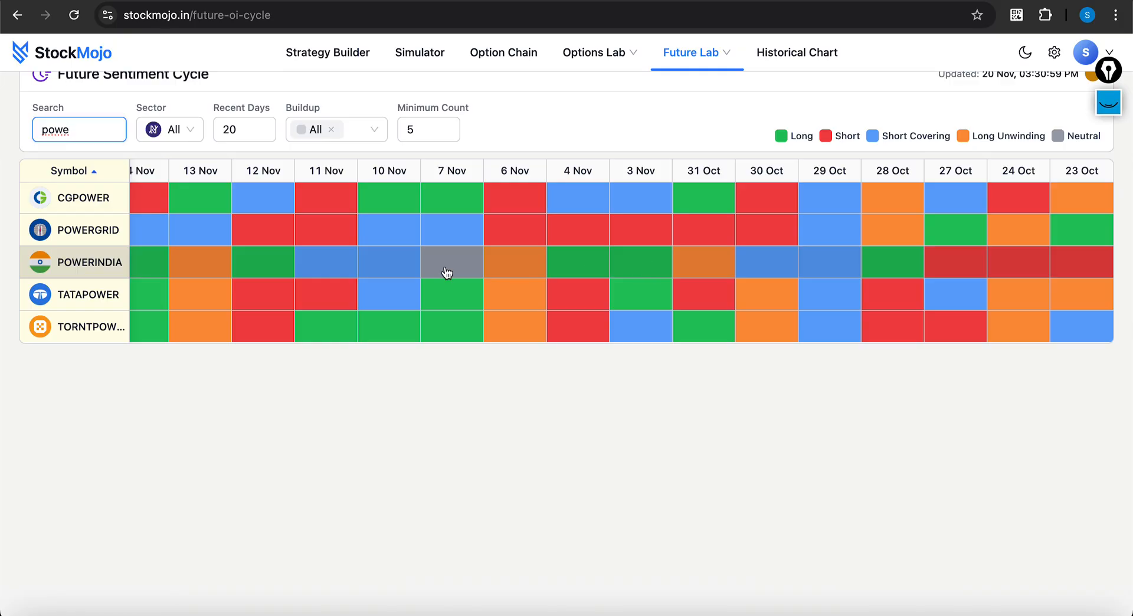
{"action": "mouse_move", "coordinate": [504, 160]}
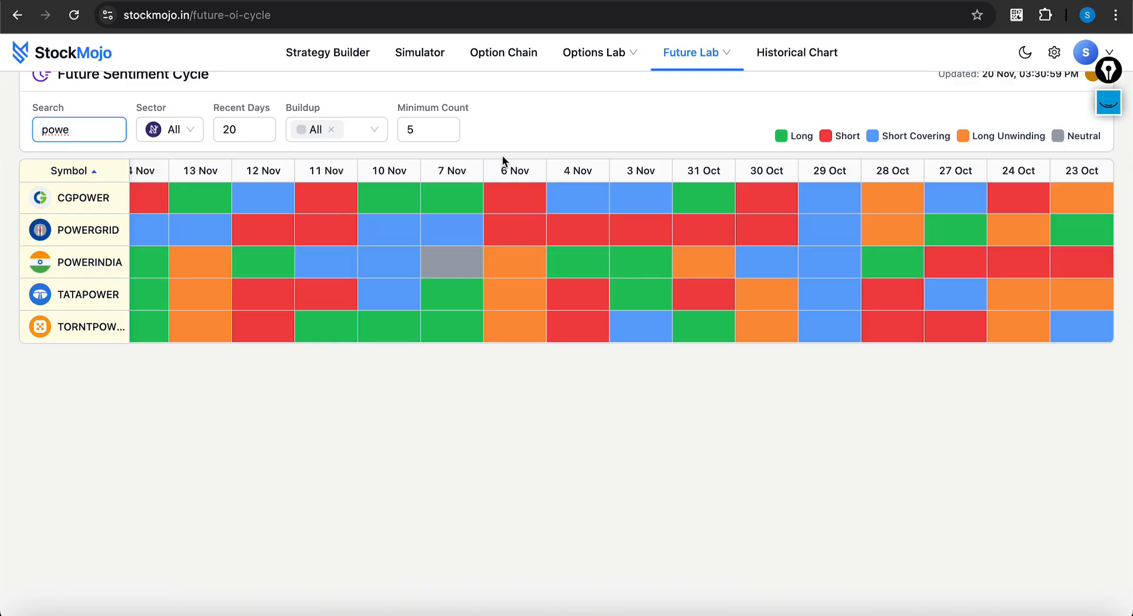
Step: Reopen the IV Grid filtered to HV > IV, sorted by IV − HV ascending with POWERINDIA's −22.16 first
{"action": "left_click", "coordinate": [593, 52]}
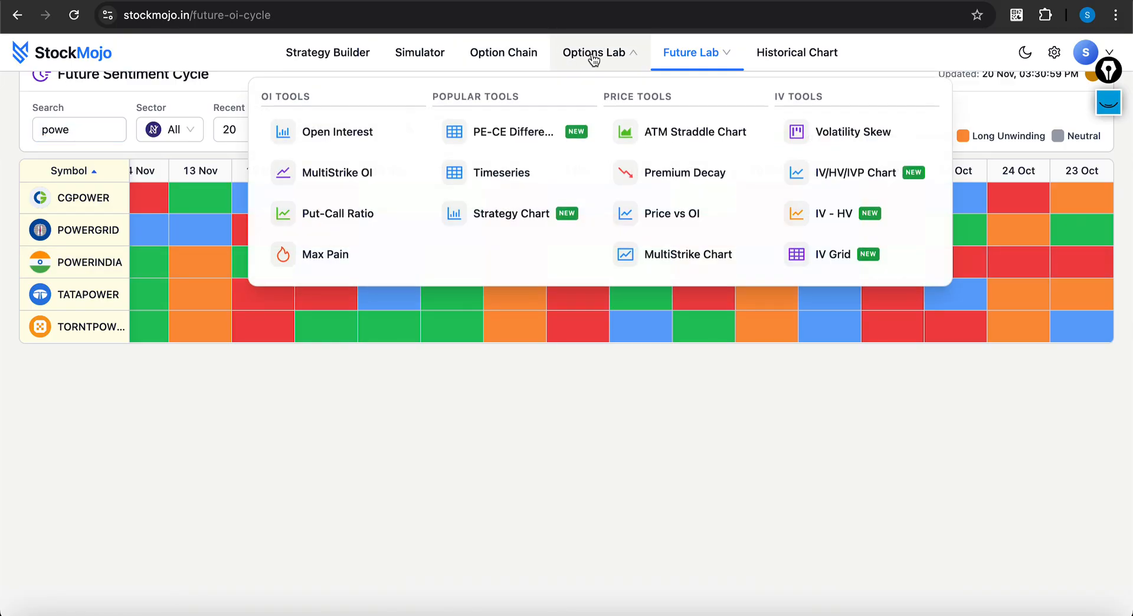
{"action": "left_click", "coordinate": [832, 254]}
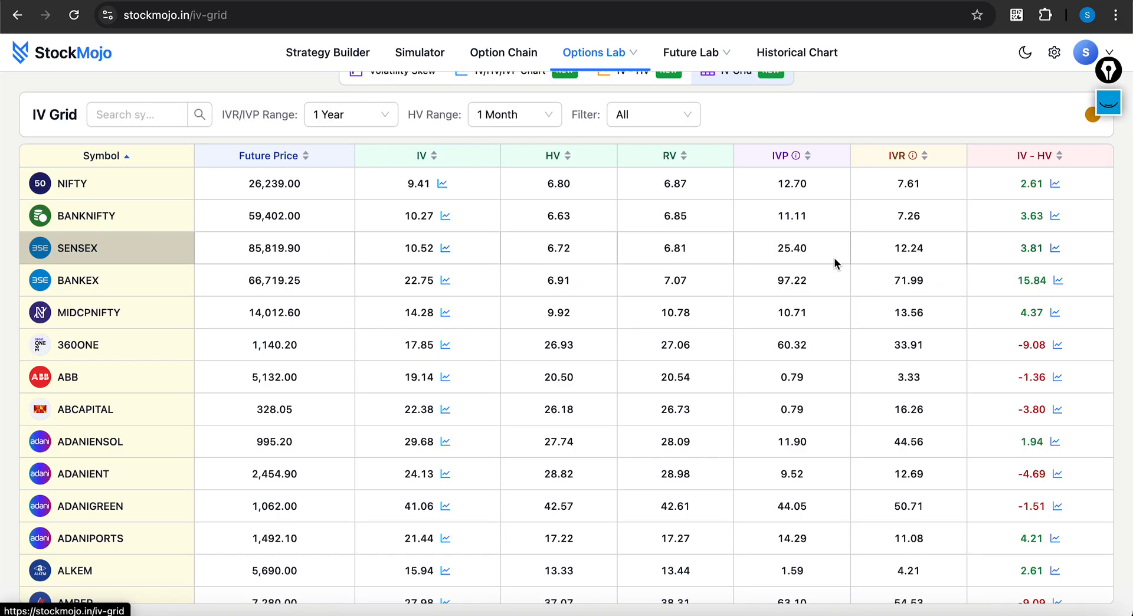
{"action": "left_click", "coordinate": [653, 114]}
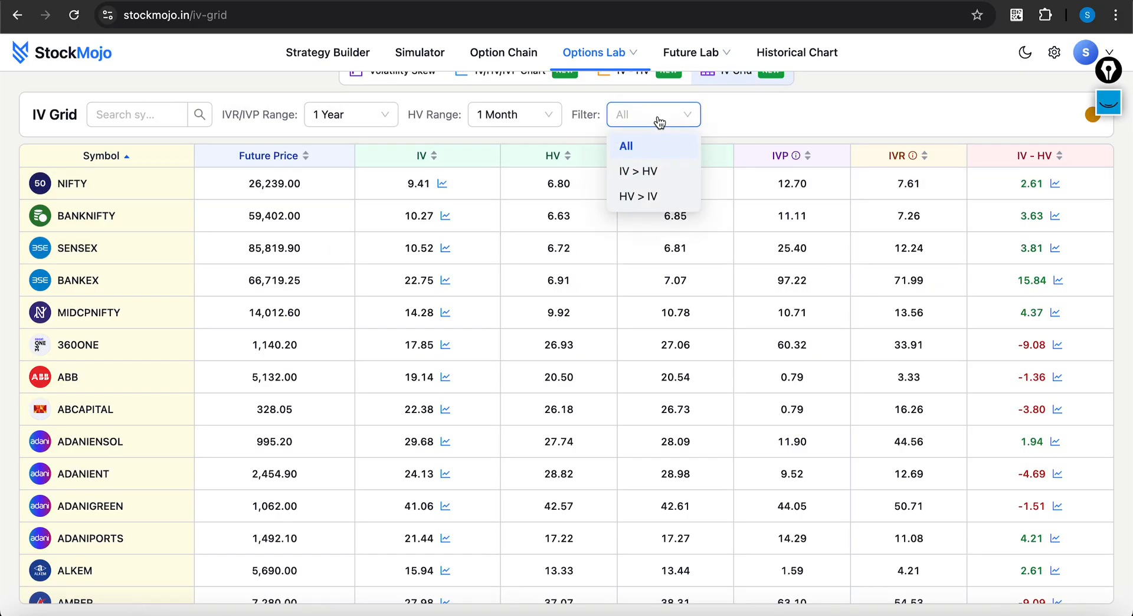
{"action": "left_click", "coordinate": [637, 196]}
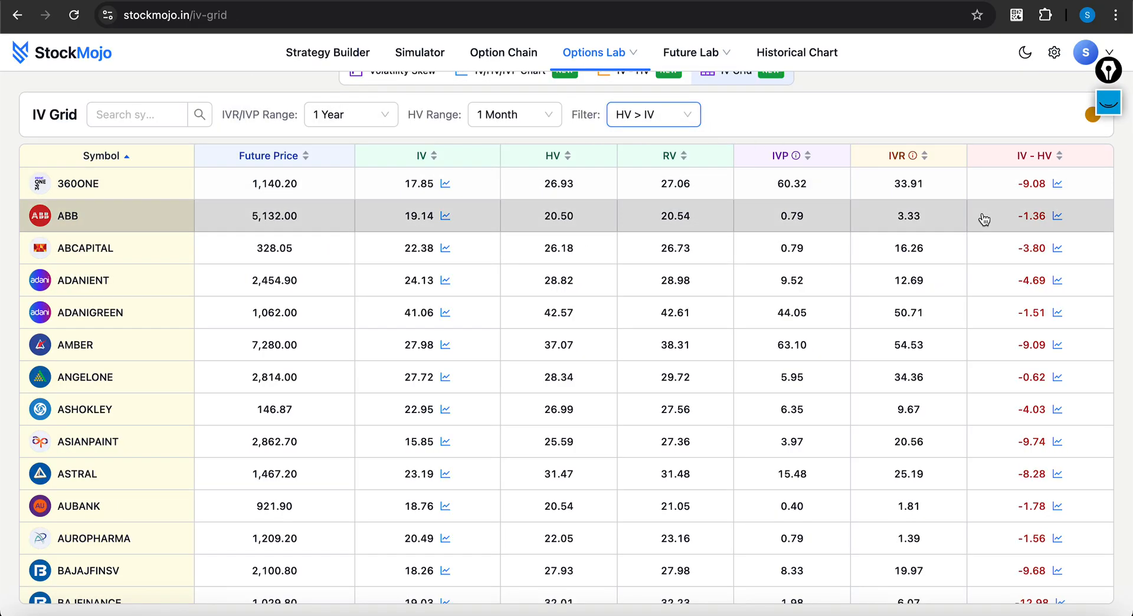
{"action": "left_click", "coordinate": [1061, 156]}
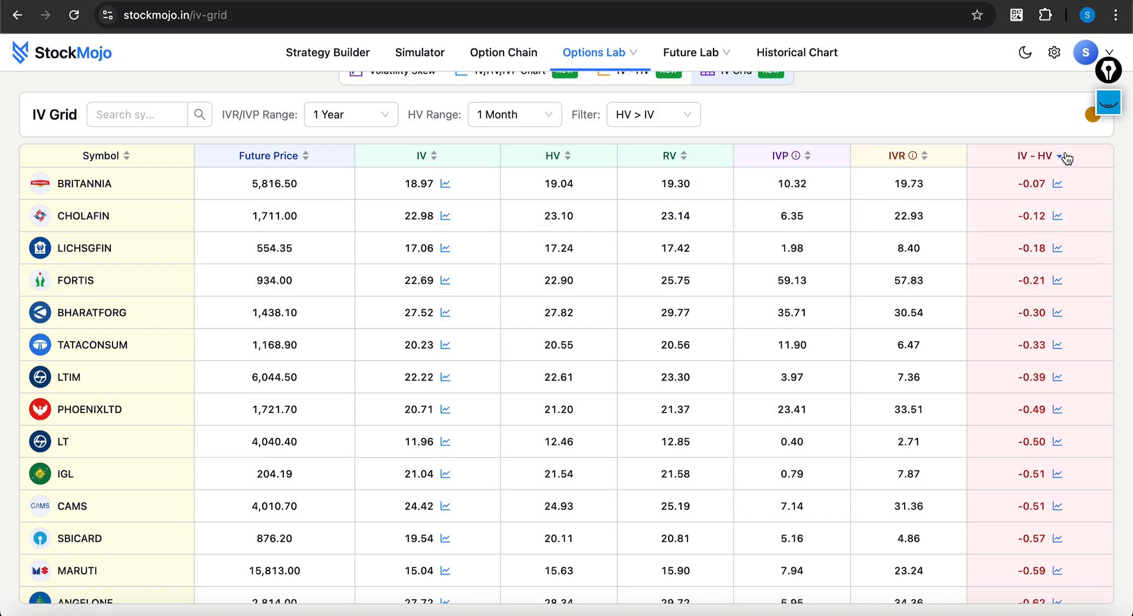
{"action": "left_click", "coordinate": [1060, 156]}
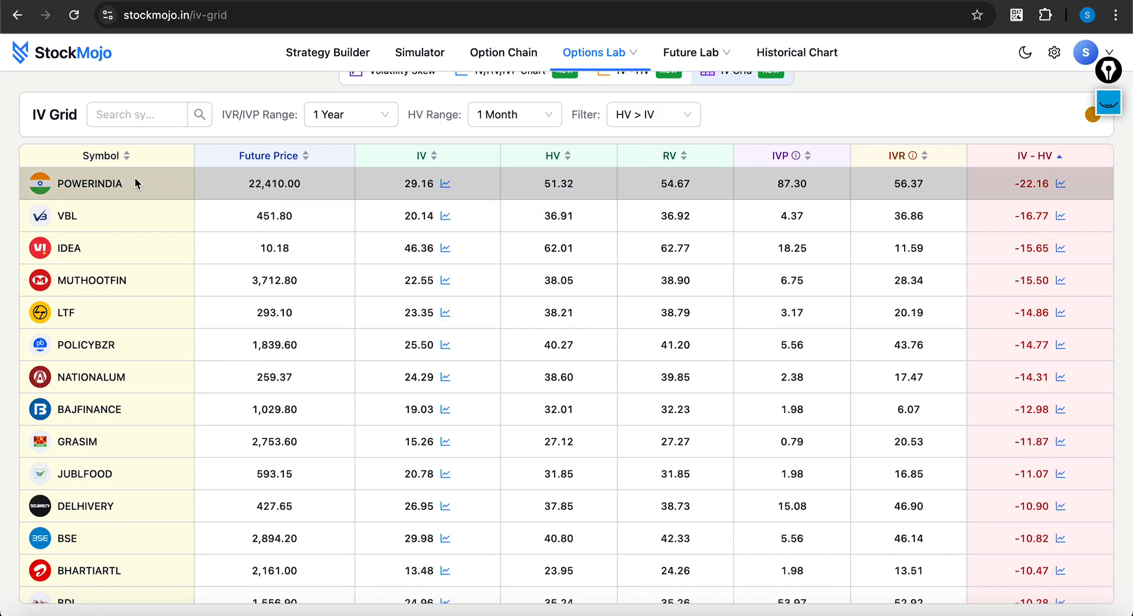
{"action": "mouse_move", "coordinate": [91, 363]}
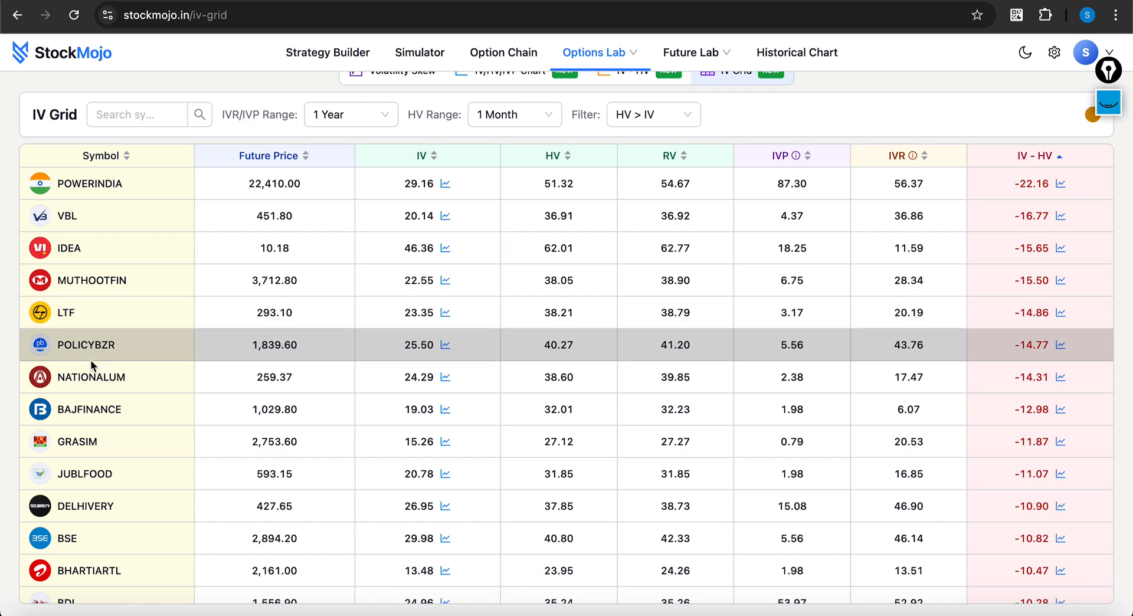
Step: Review the list down to near-zero IV − HV symbols like CHOLAFIN at −0.12 and BRITANNIA
{"action": "scroll", "scroll_direction": "down", "scroll_amount": 3}
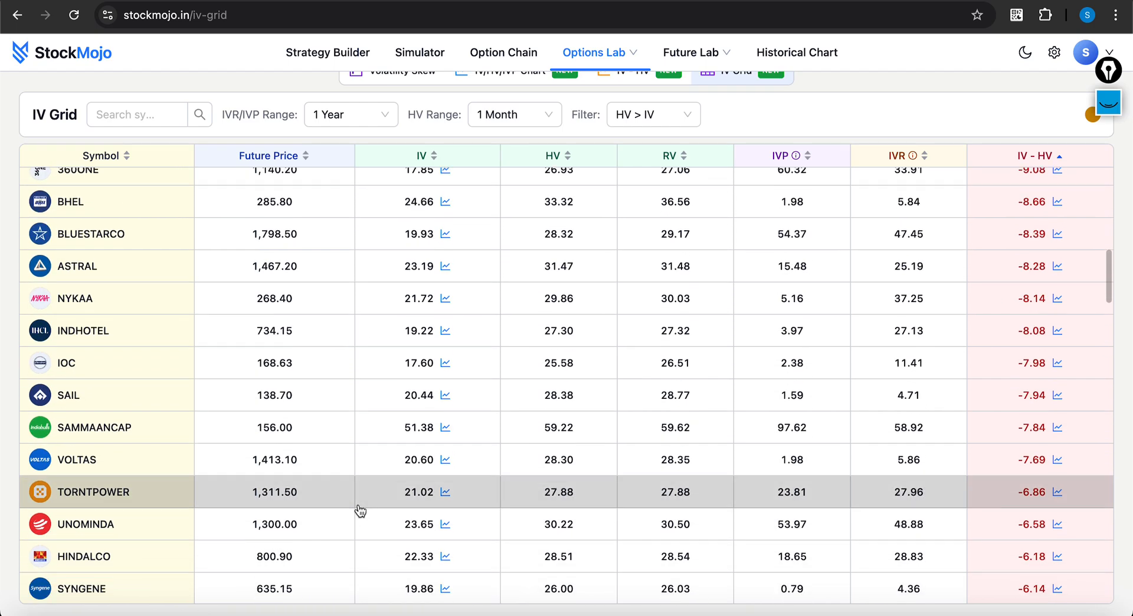
{"action": "scroll", "scroll_direction": "down", "scroll_amount": 3}
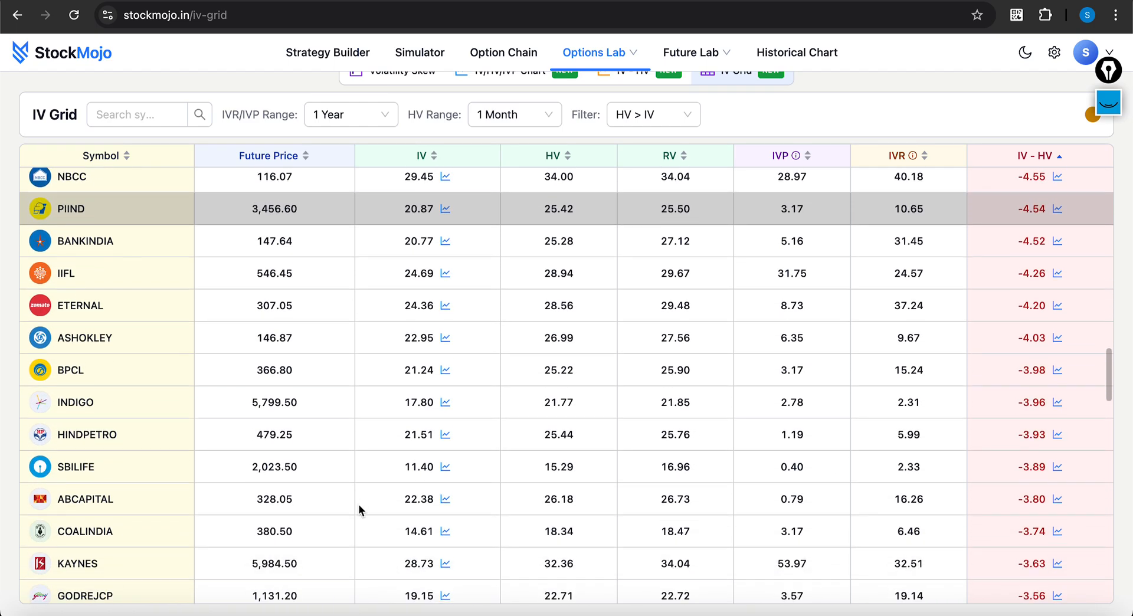
{"action": "scroll", "scroll_direction": "down", "scroll_amount": 3}
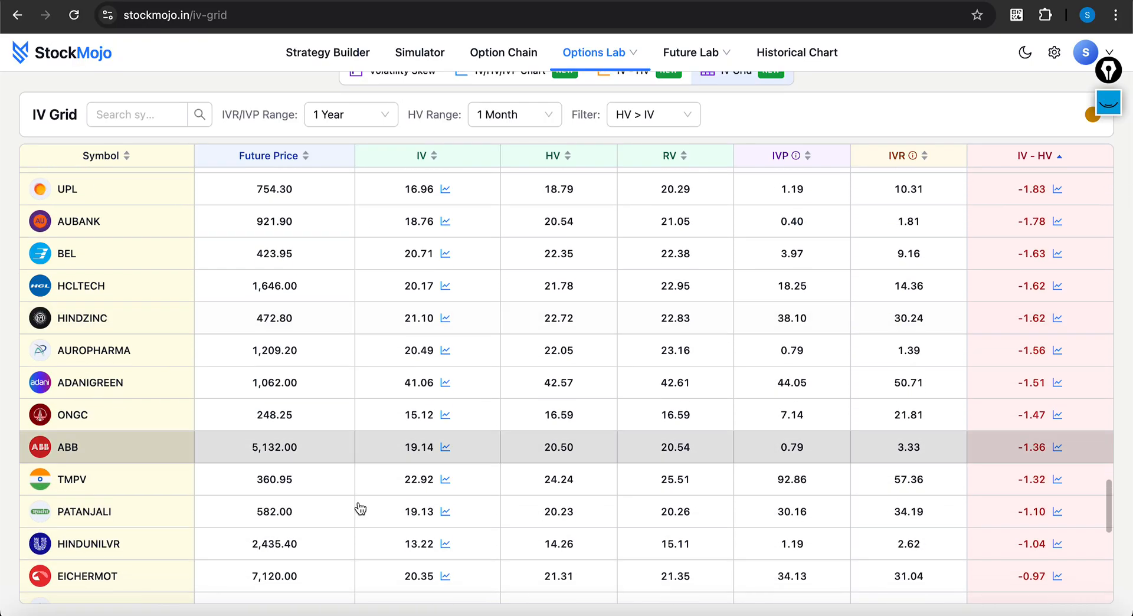
{"action": "scroll", "scroll_direction": "down", "scroll_amount": 3}
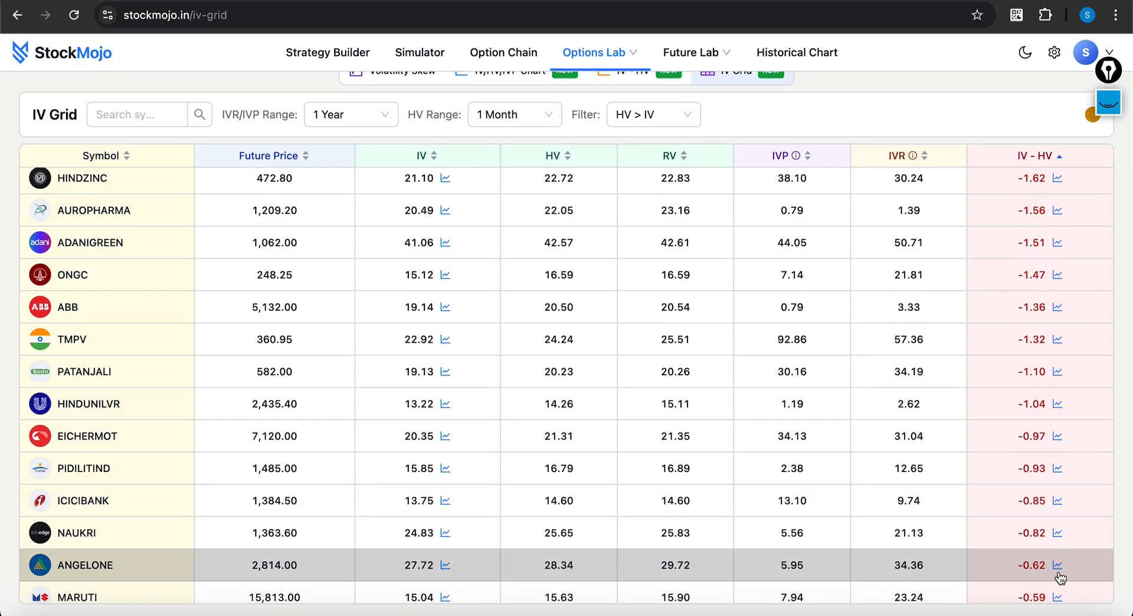
{"action": "scroll", "scroll_direction": "down", "scroll_amount": 3}
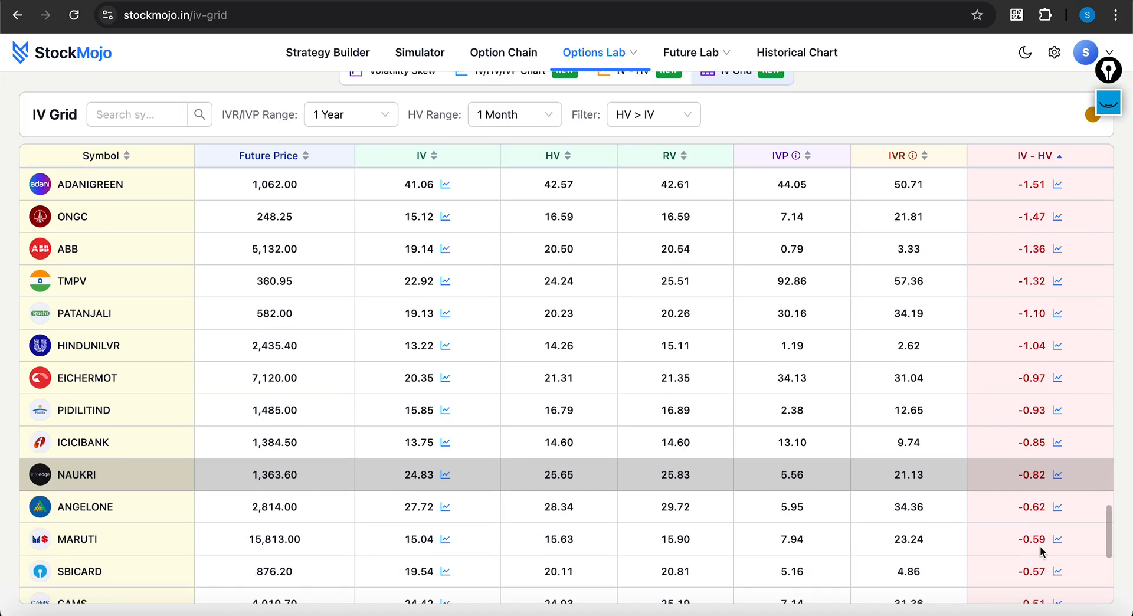
{"action": "scroll", "scroll_direction": "down", "scroll_amount": 3}
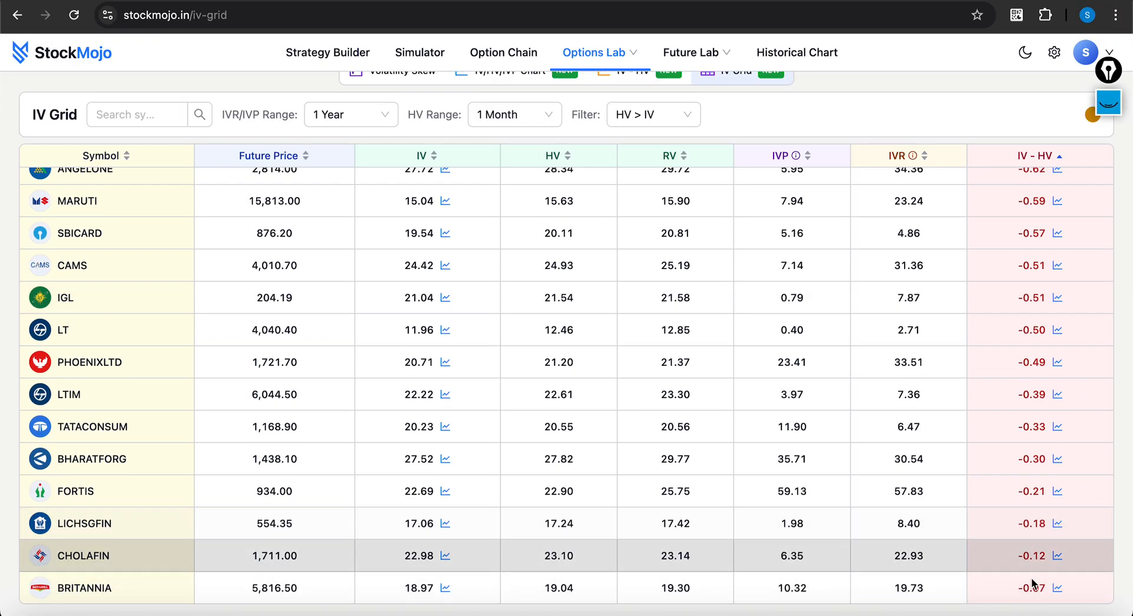
{"action": "mouse_move", "coordinate": [1031, 589]}
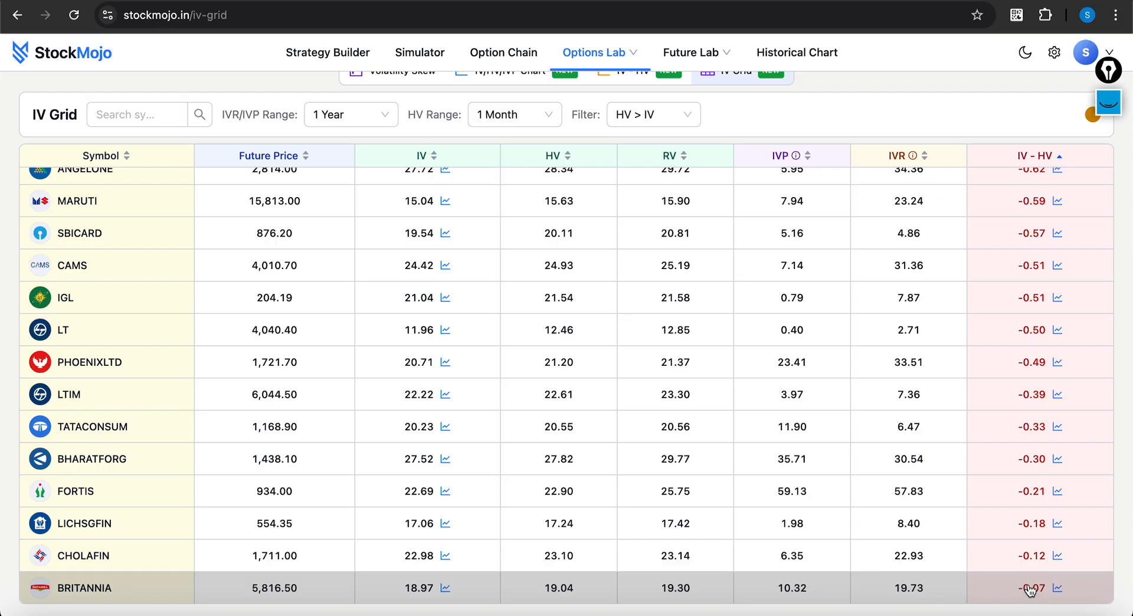
{"action": "mouse_move", "coordinate": [1059, 594]}
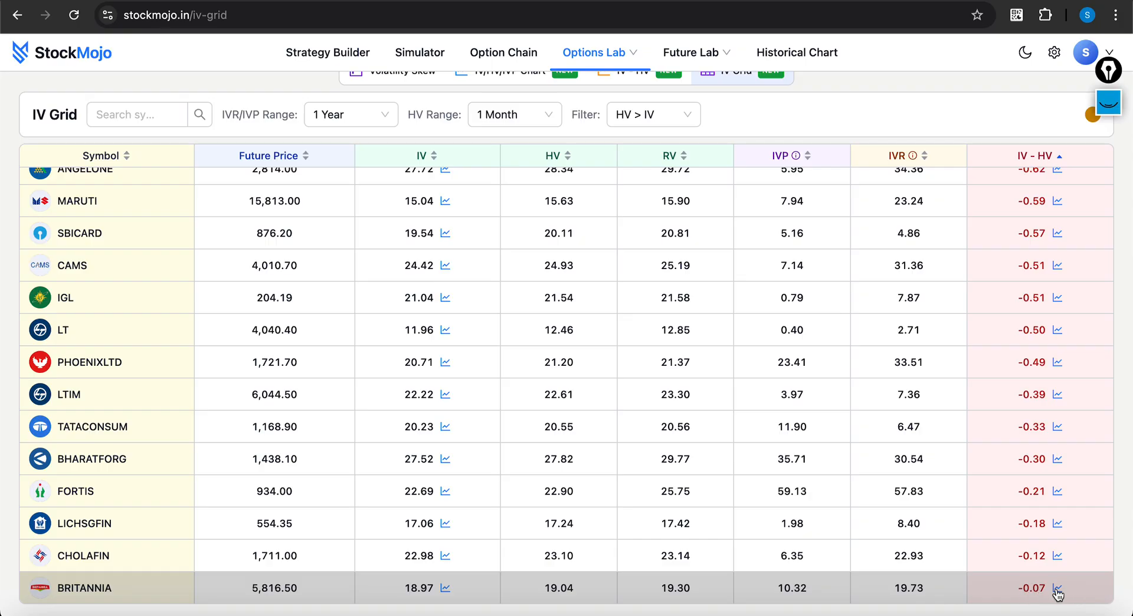
Step: View BRITANNIA's one-month IV − HV chart, reading −0.07 on 20 Nov with futures at 5,816.5
{"action": "left_click", "coordinate": [1059, 587]}
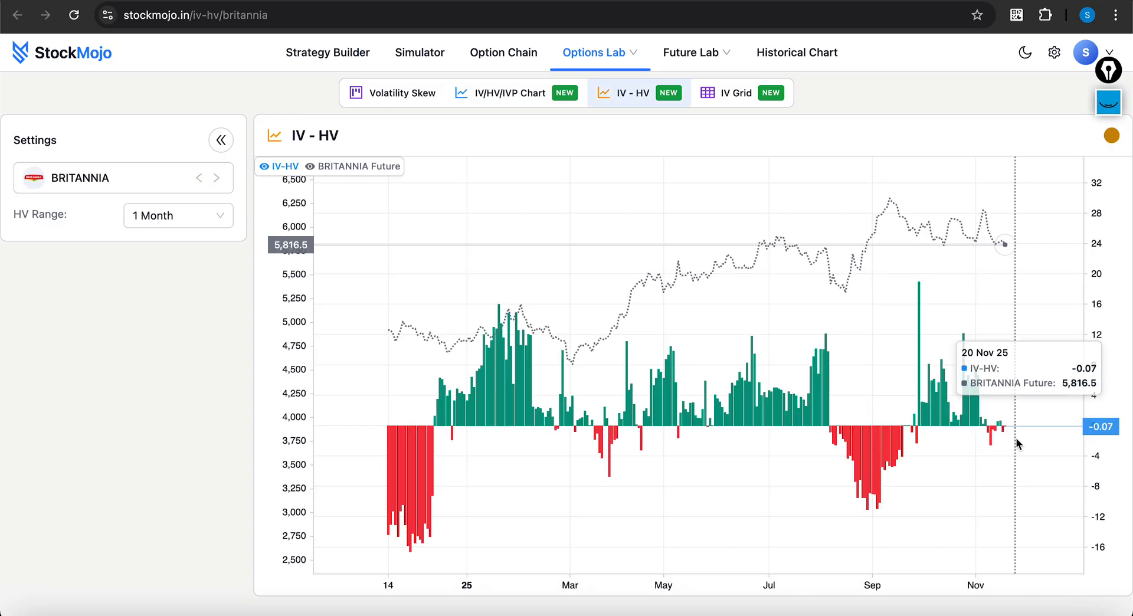
{"action": "mouse_move", "coordinate": [1005, 437]}
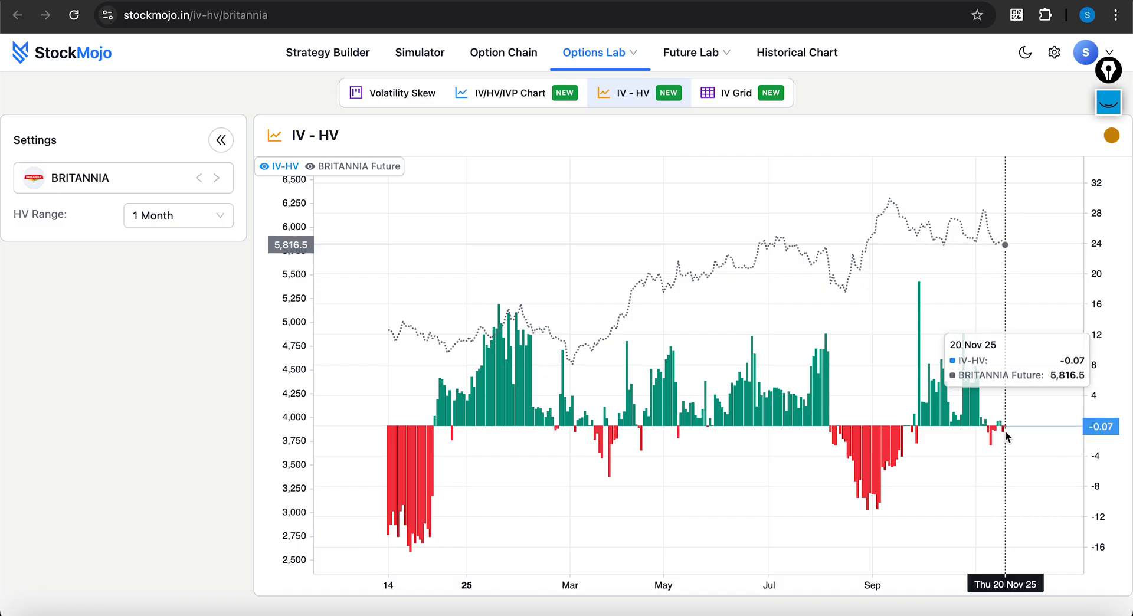
{"action": "mouse_move", "coordinate": [1003, 437]}
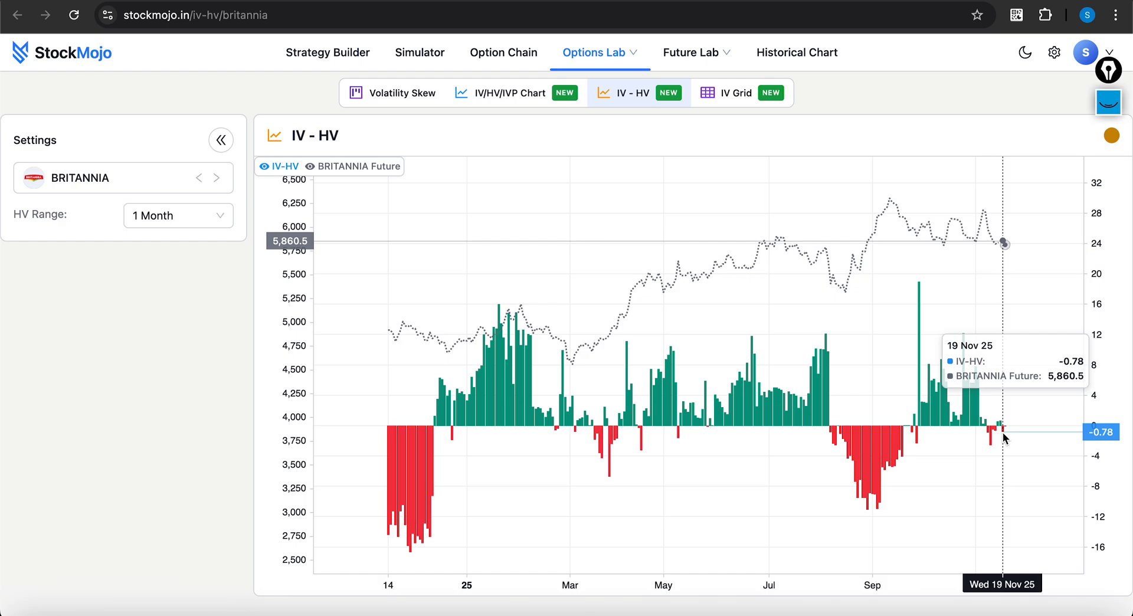
{"action": "mouse_move", "coordinate": [826, 409]}
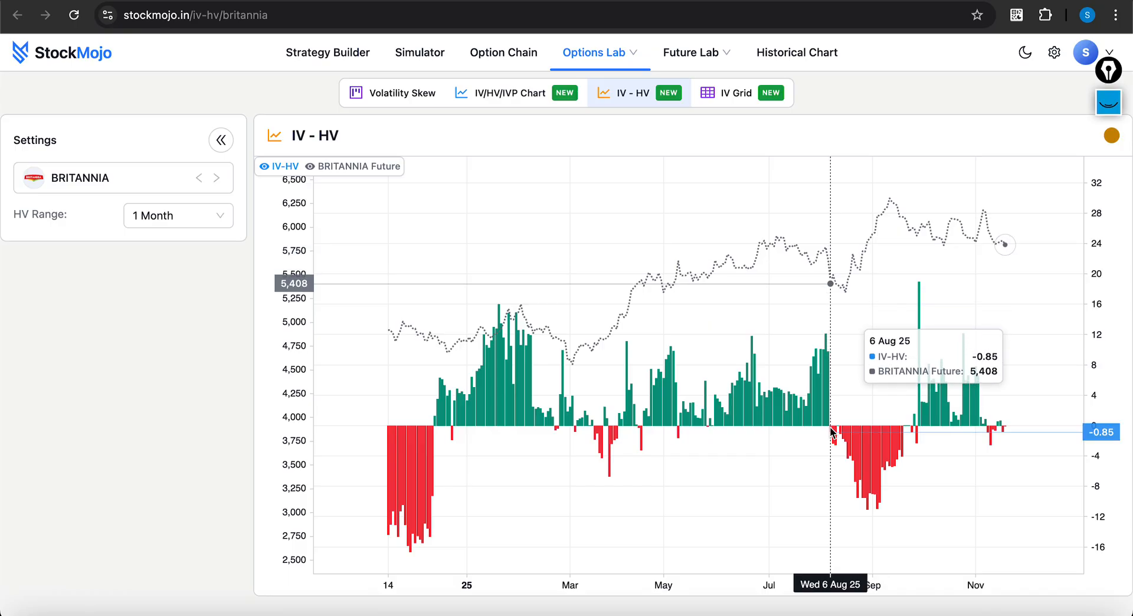
{"action": "mouse_move", "coordinate": [835, 290]}
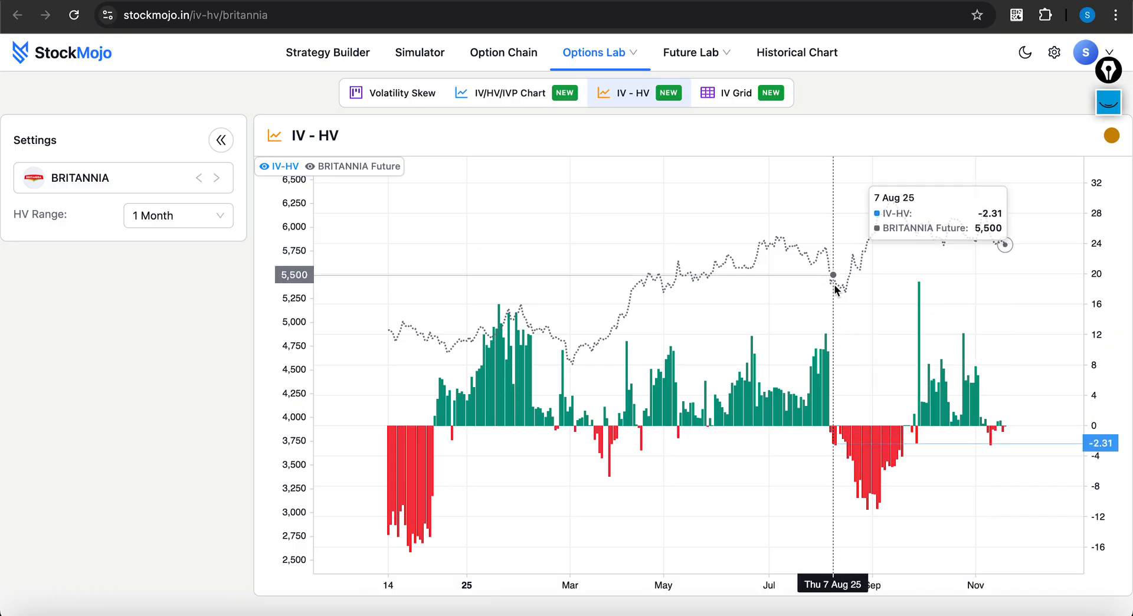
{"action": "mouse_move", "coordinate": [835, 292]}
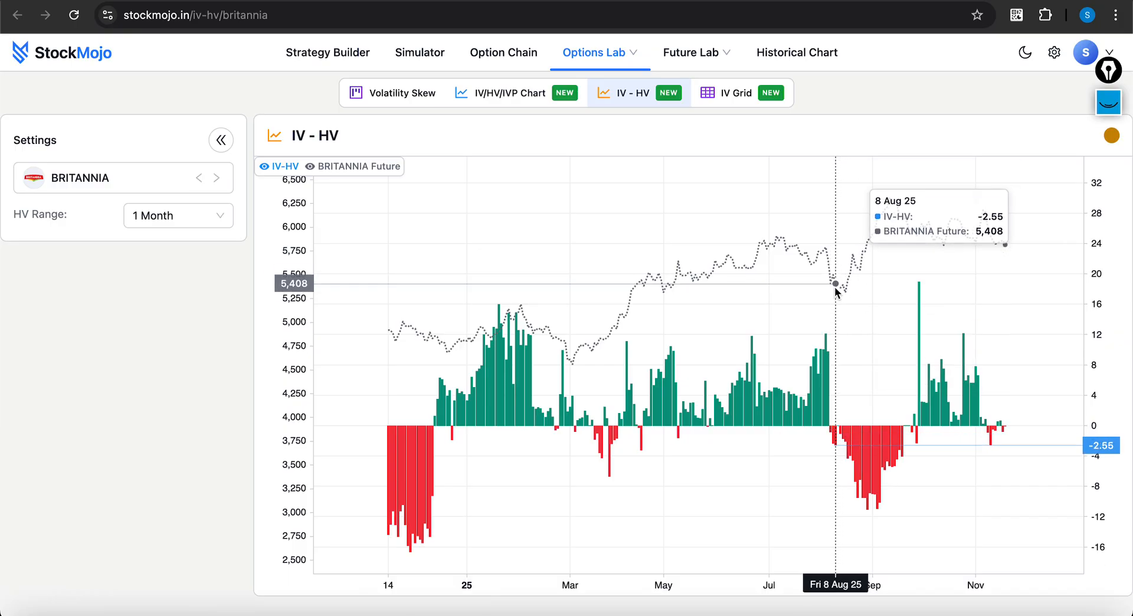
{"action": "mouse_move", "coordinate": [881, 225]}
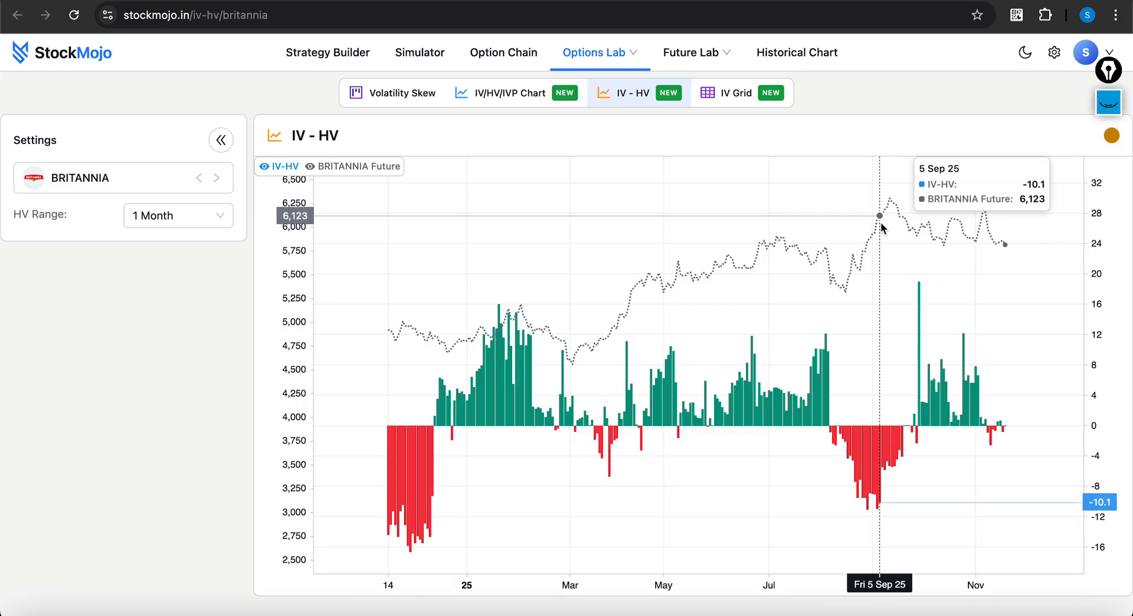
{"action": "mouse_move", "coordinate": [891, 207]}
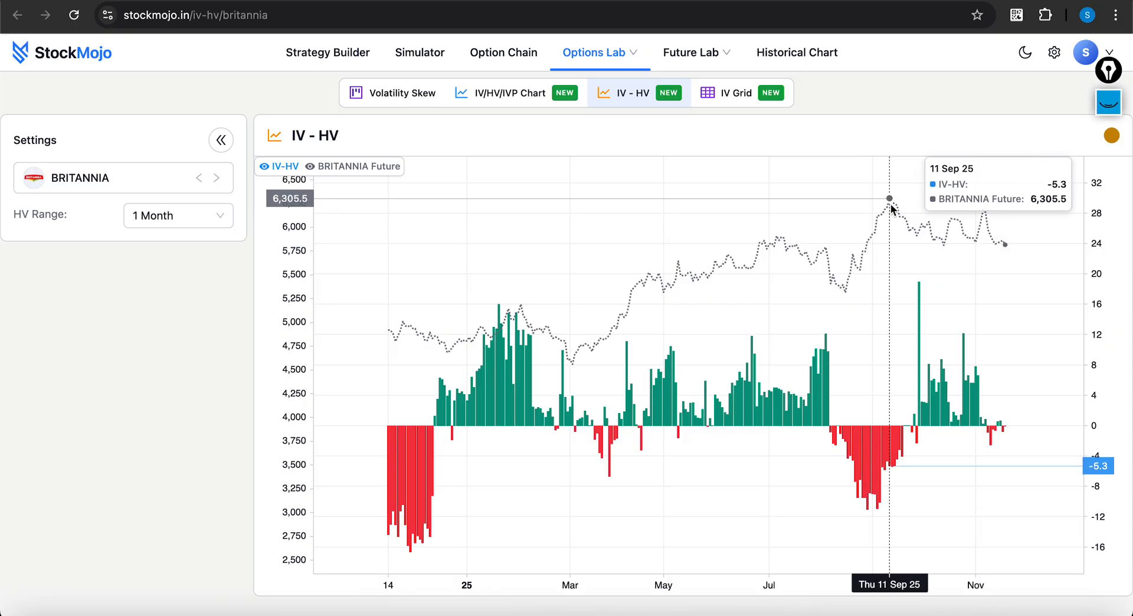
{"action": "mouse_move", "coordinate": [1004, 245]}
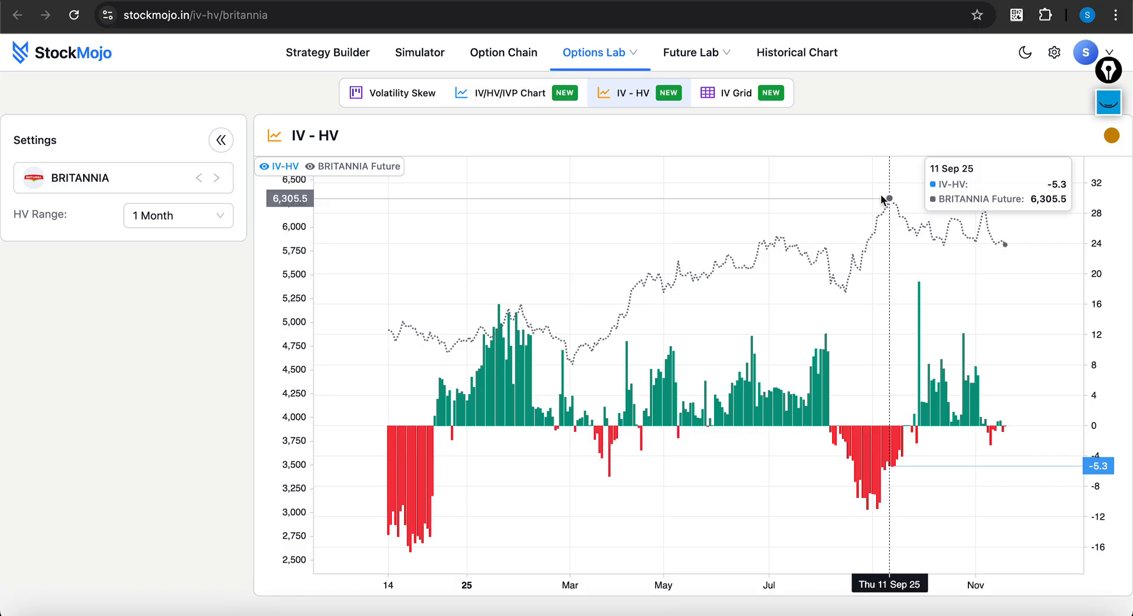
Step: Rank the unfiltered IV Grid by IV − HV highest first, with BANKEX at 15.84 and RVNL on top
{"action": "left_click", "coordinate": [736, 92]}
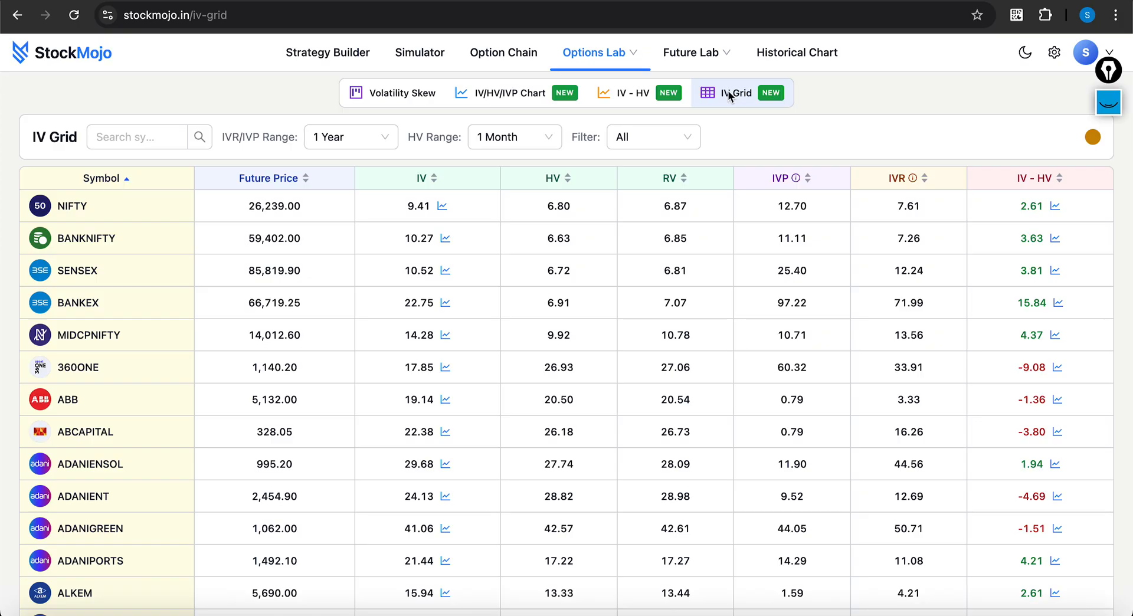
{"action": "mouse_move", "coordinate": [913, 126]}
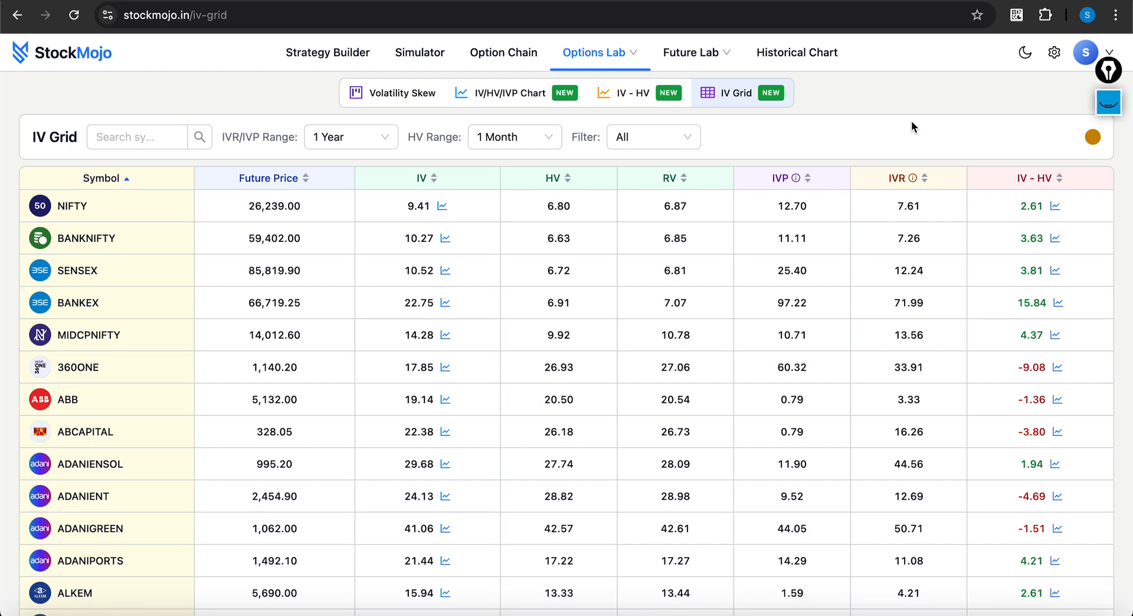
{"action": "mouse_move", "coordinate": [1051, 183]}
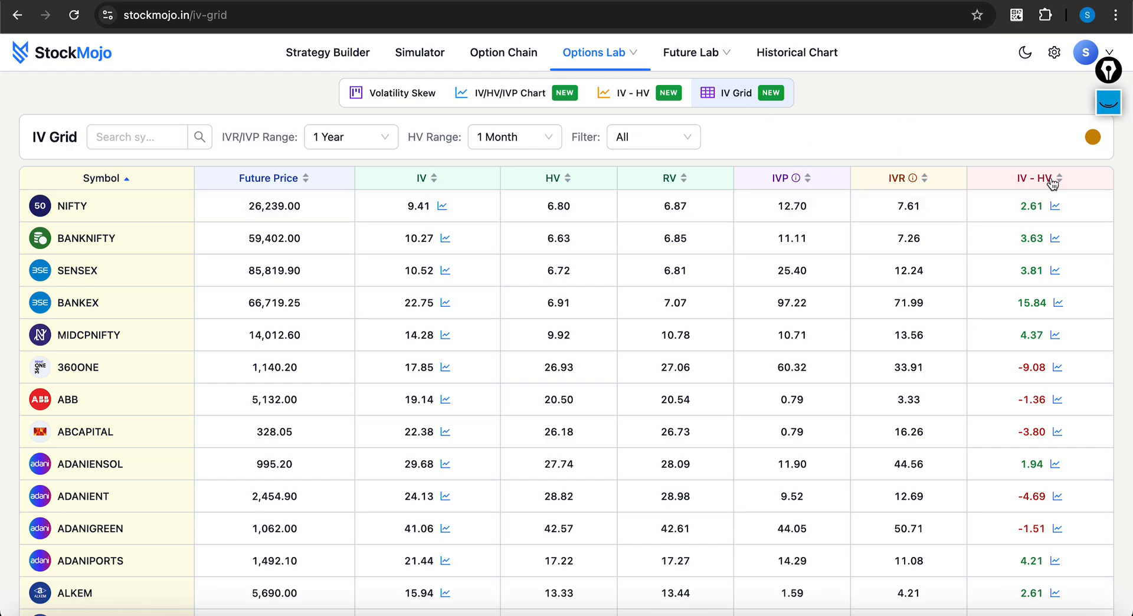
{"action": "left_click", "coordinate": [1054, 179]}
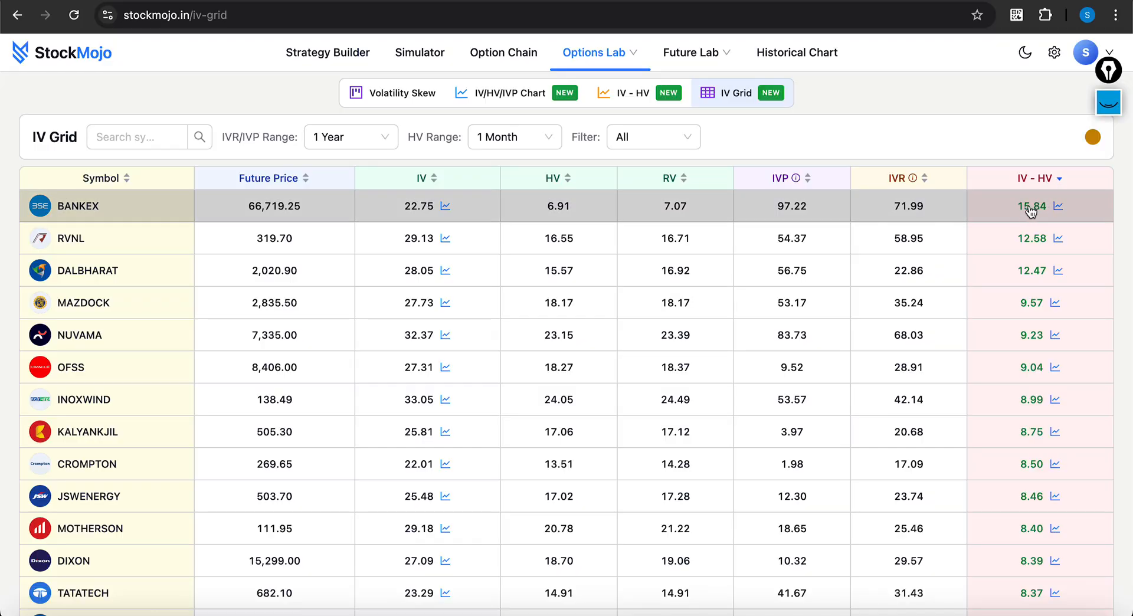
{"action": "mouse_move", "coordinate": [1031, 260]}
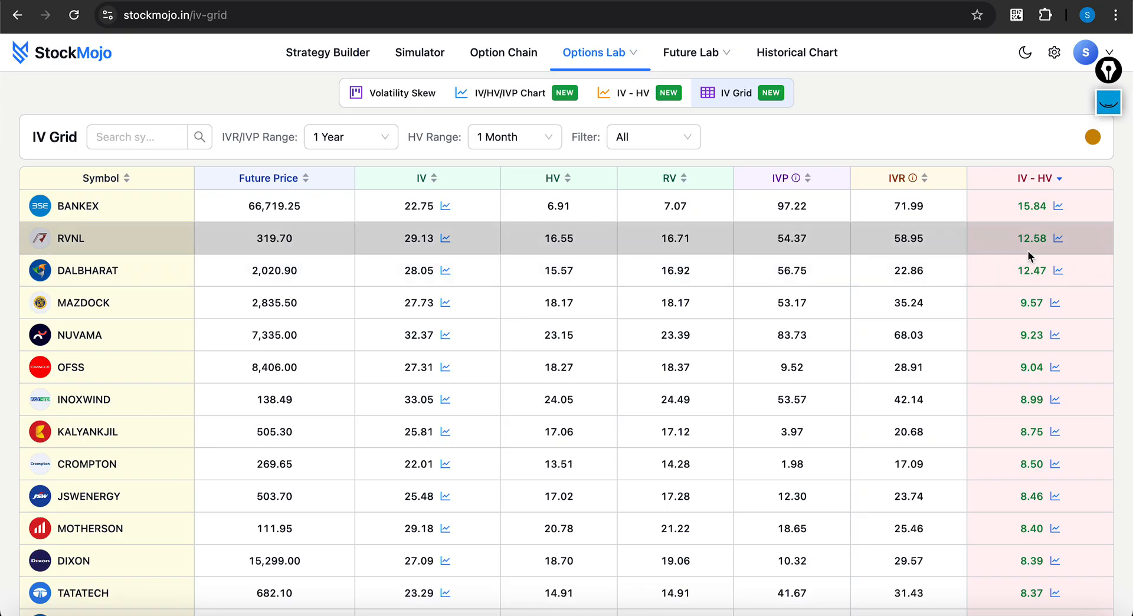
Step: View RVNL's one-month IV − HV chart showing 12.58 with futures at 319.7 and 17.78 on 3 Nov
{"action": "left_click", "coordinate": [1057, 238]}
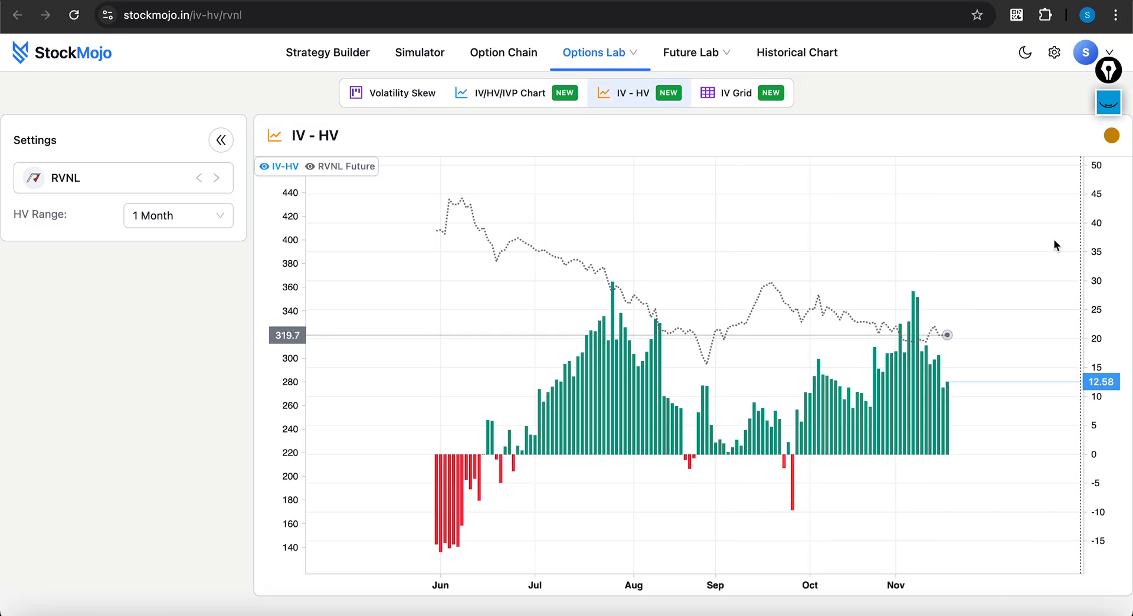
{"action": "mouse_move", "coordinate": [802, 301]}
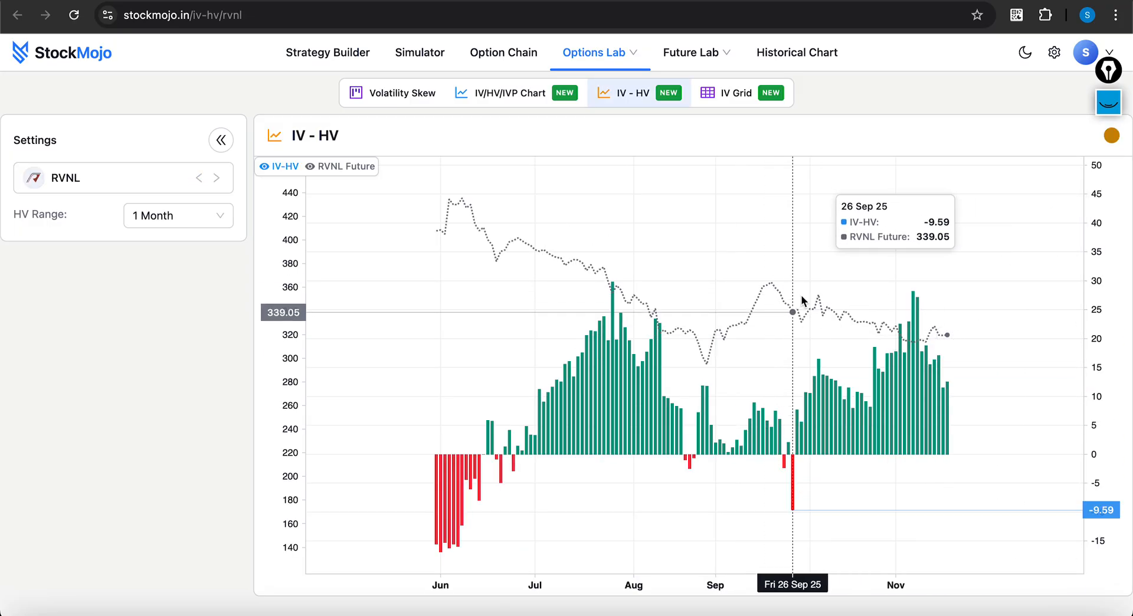
{"action": "mouse_move", "coordinate": [843, 424]}
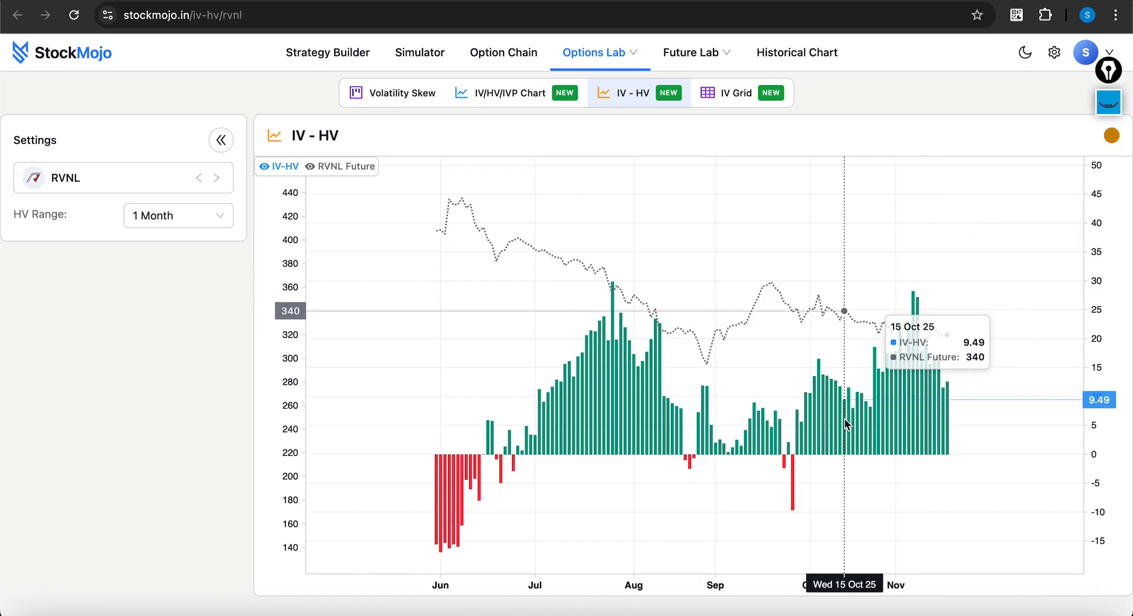
{"action": "mouse_move", "coordinate": [920, 399]}
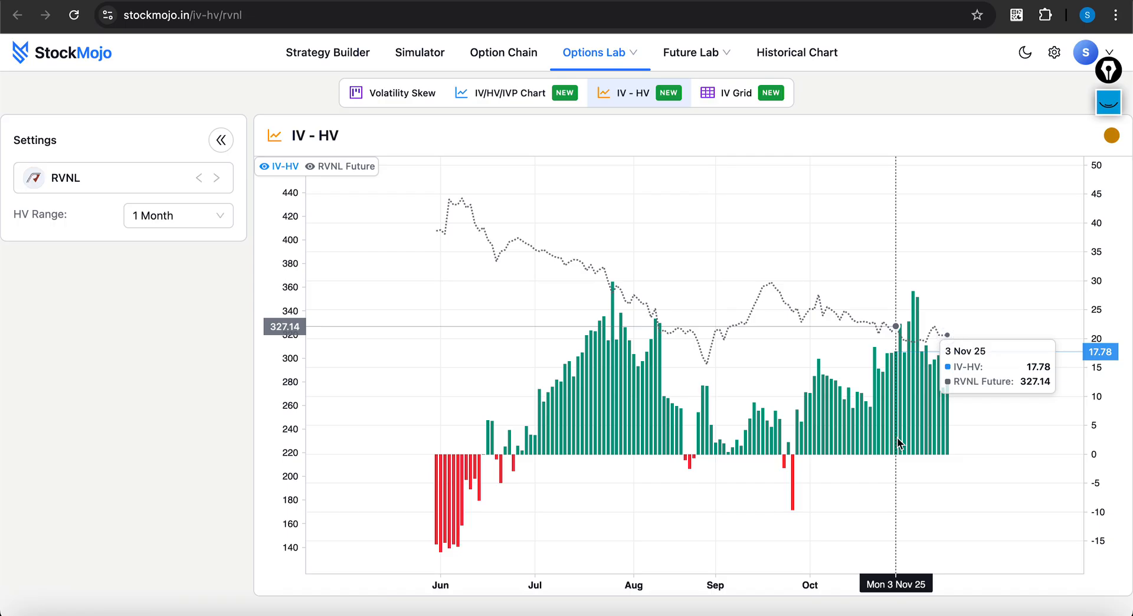
{"action": "mouse_move", "coordinate": [757, 307]}
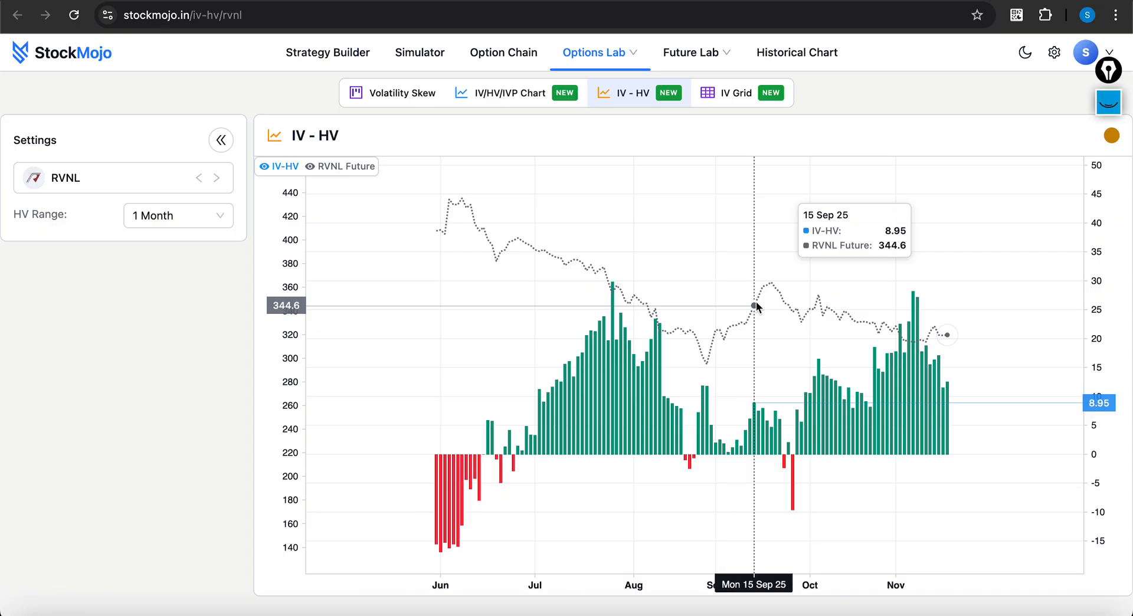